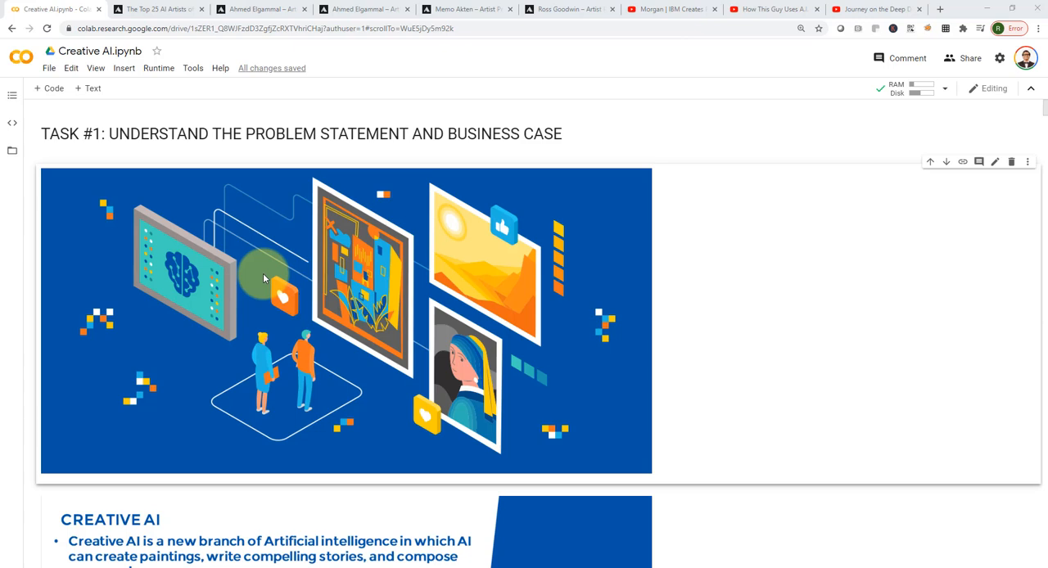
Scroll down to the Creative AI notes cell listing the recommended AIArtists.org link.
{"action": "scroll", "scroll_direction": "down", "scroll_amount": 3}
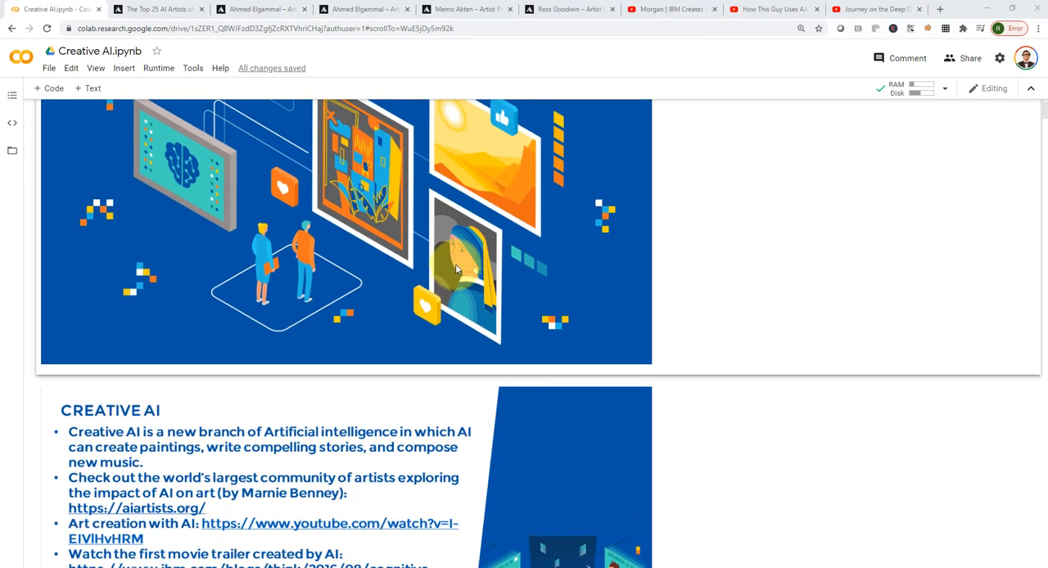
{"action": "scroll", "scroll_direction": "down", "scroll_amount": 3}
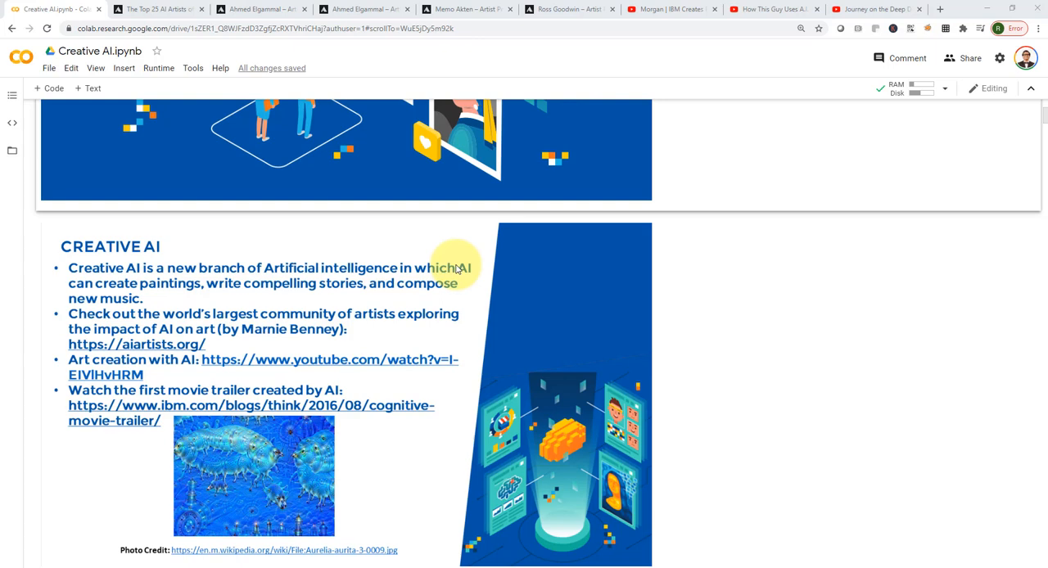
{"action": "mouse_move", "coordinate": [226, 308]}
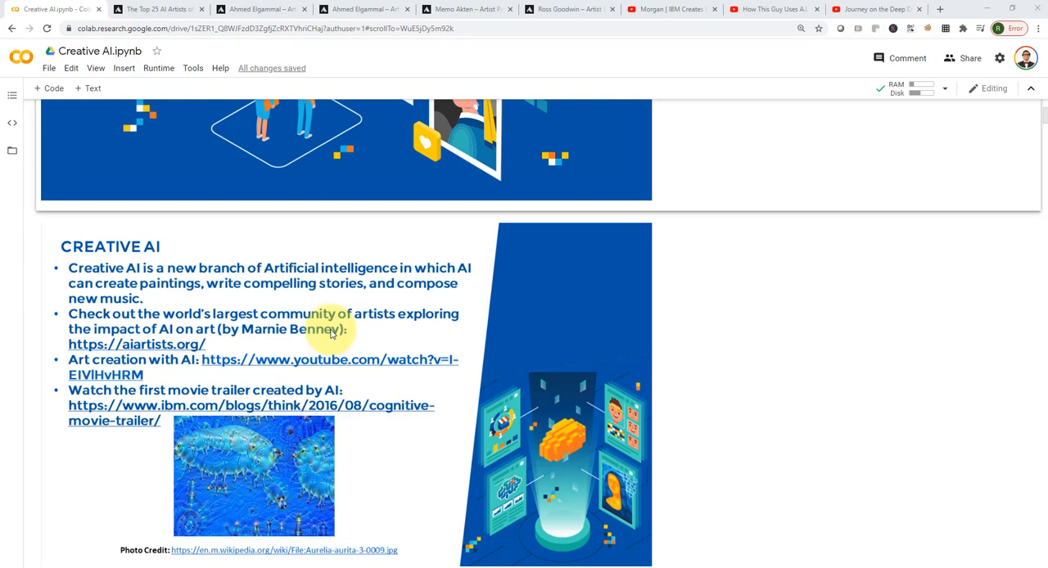
{"action": "mouse_move", "coordinate": [206, 296]}
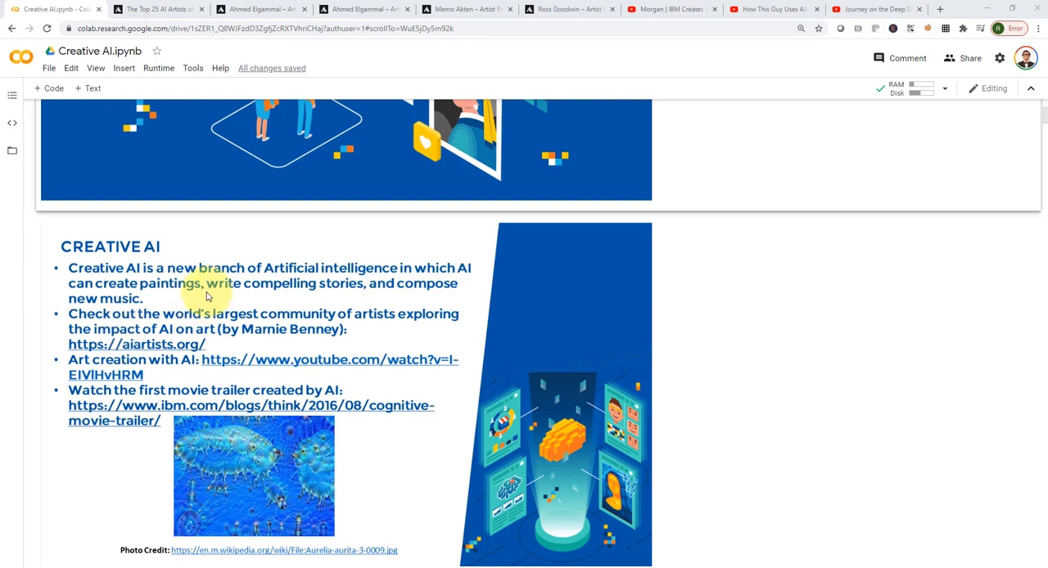
{"action": "mouse_move", "coordinate": [187, 350]}
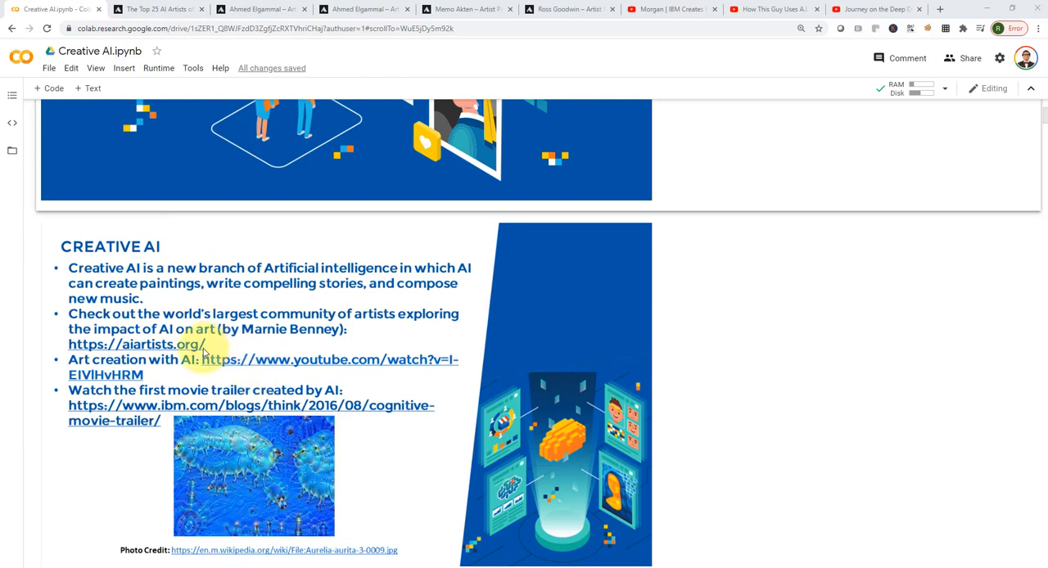
{"action": "mouse_move", "coordinate": [173, 386]}
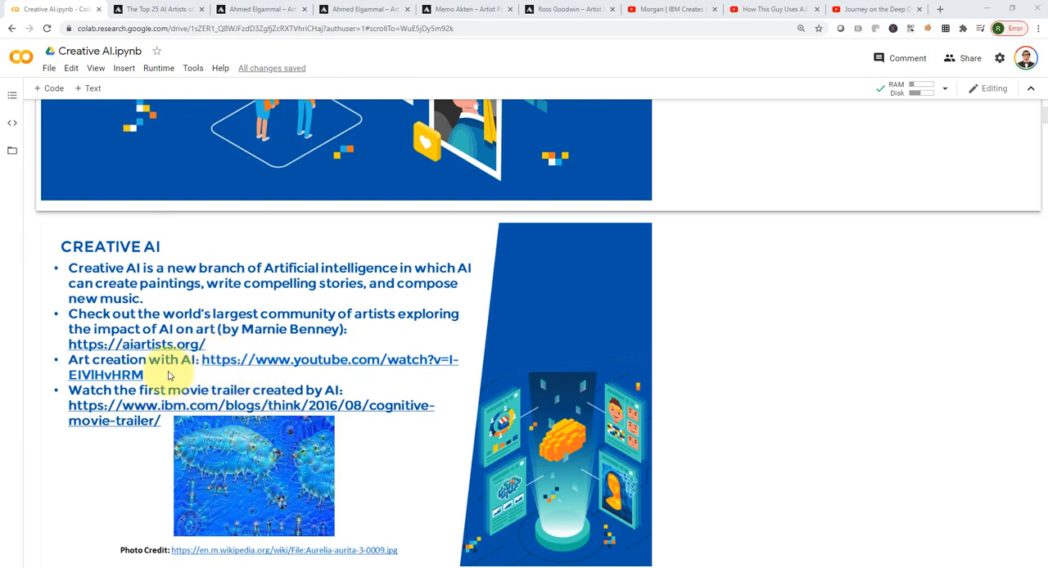
{"action": "mouse_move", "coordinate": [287, 378]}
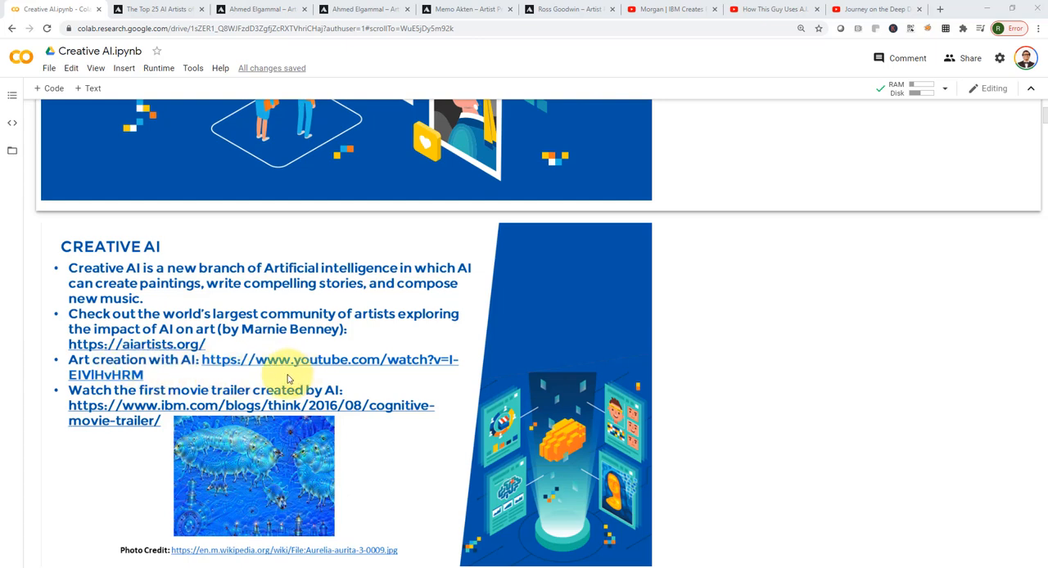
{"action": "mouse_move", "coordinate": [131, 416]}
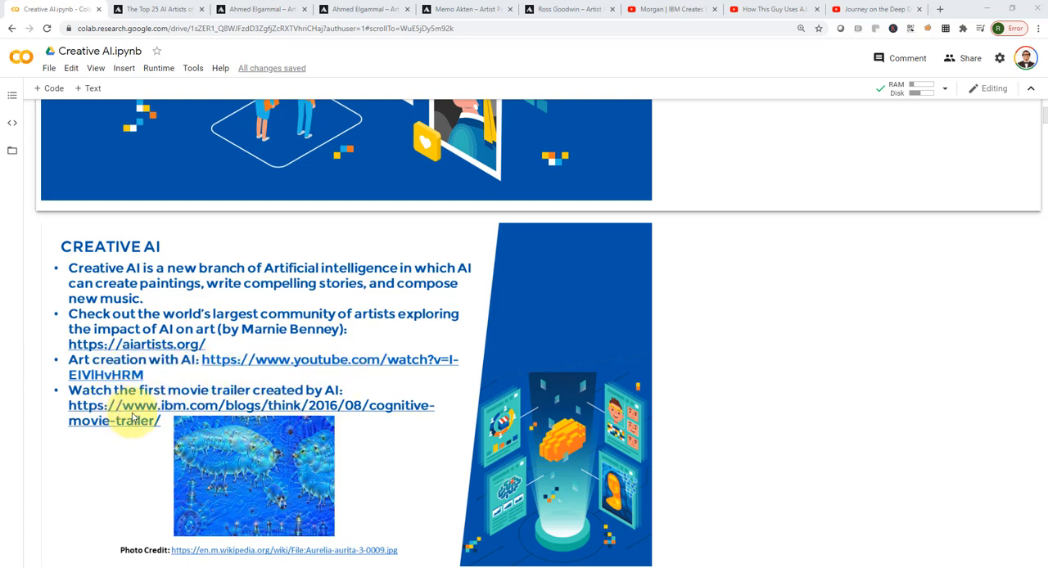
{"action": "mouse_move", "coordinate": [216, 389]}
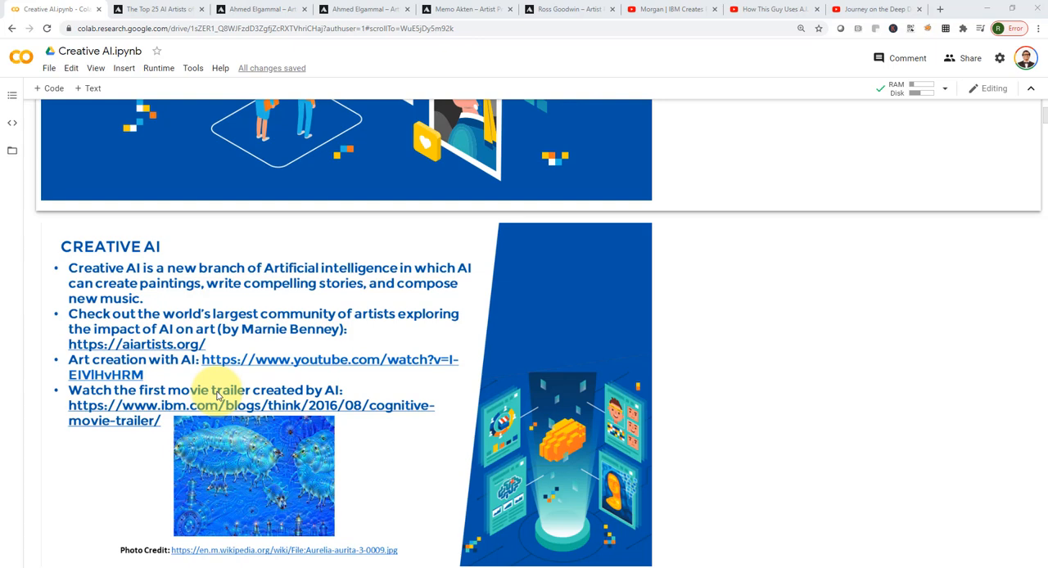
{"action": "mouse_move", "coordinate": [219, 253]}
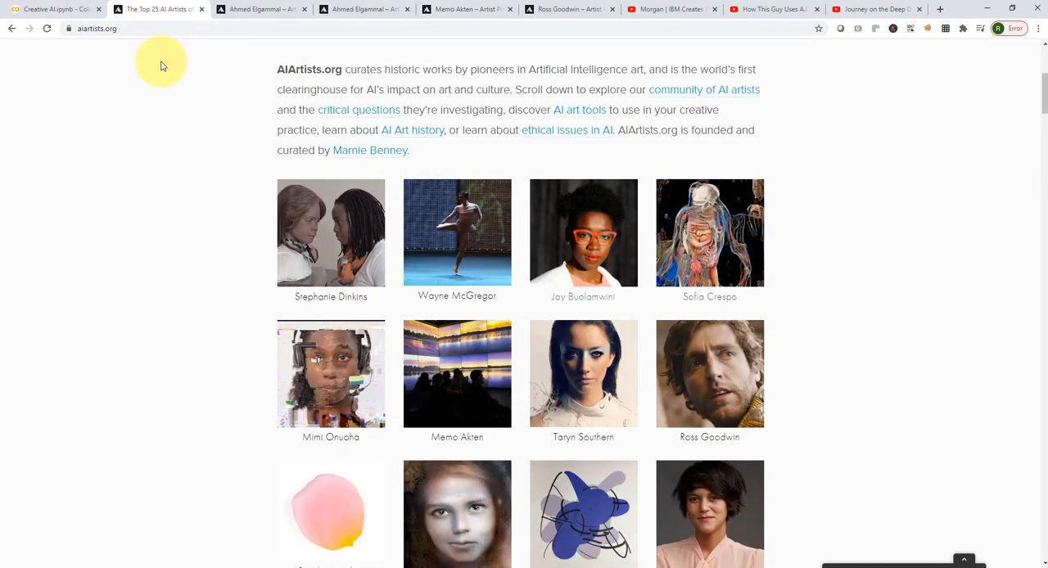
Scroll the AIArtists.org homepage artist grid down toward Memo Akten's portrait.
{"action": "scroll", "scroll_direction": "up", "scroll_amount": 3}
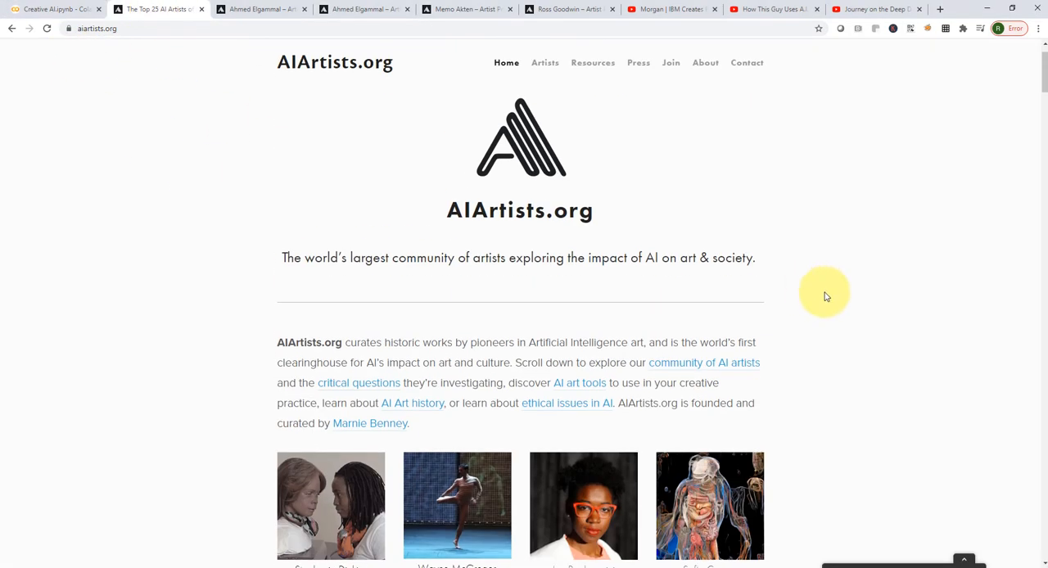
{"action": "scroll", "scroll_direction": "down", "scroll_amount": 3}
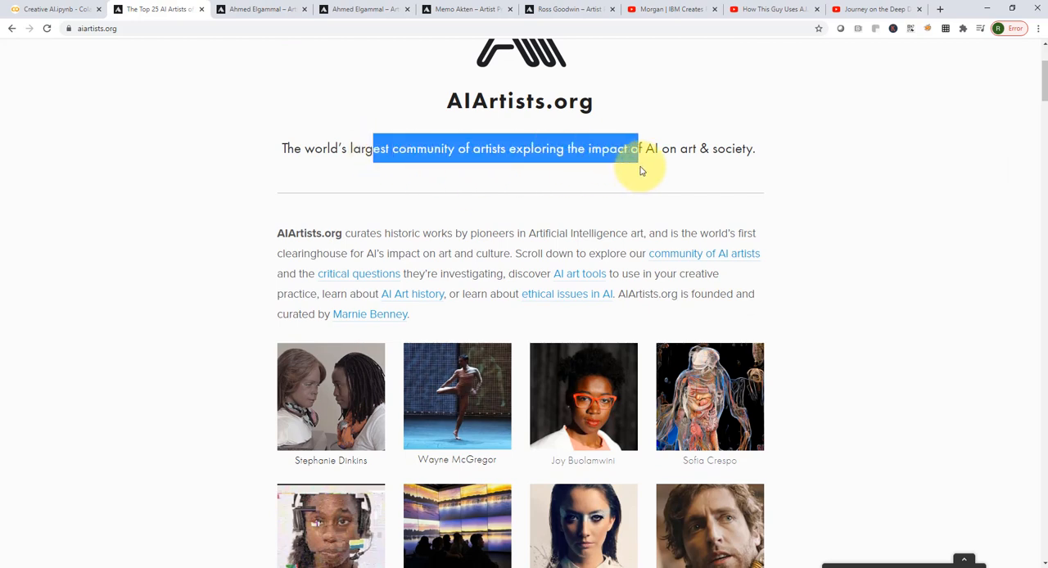
{"action": "scroll", "scroll_direction": "down", "scroll_amount": 3}
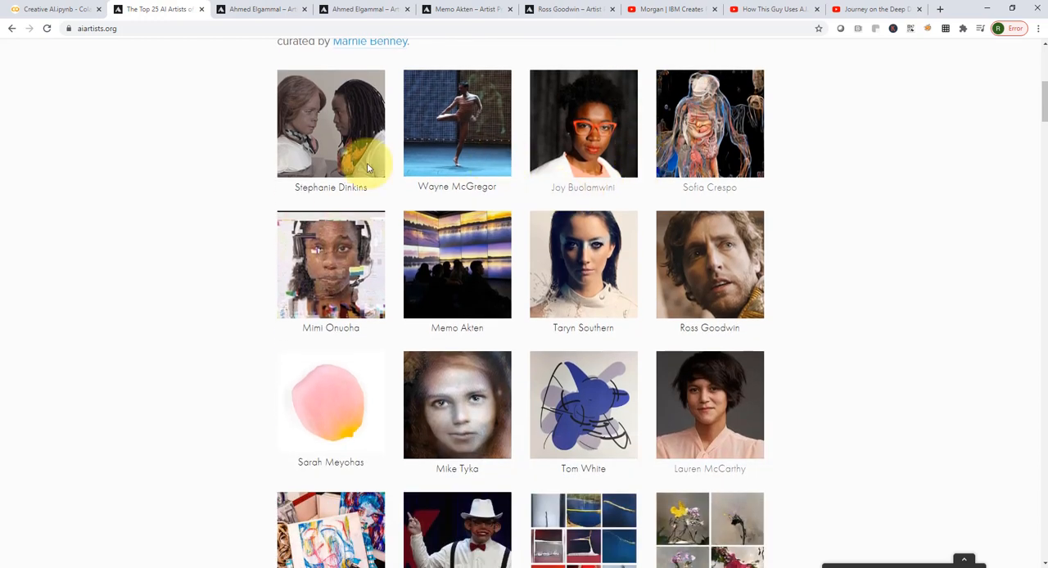
{"action": "mouse_move", "coordinate": [815, 367]}
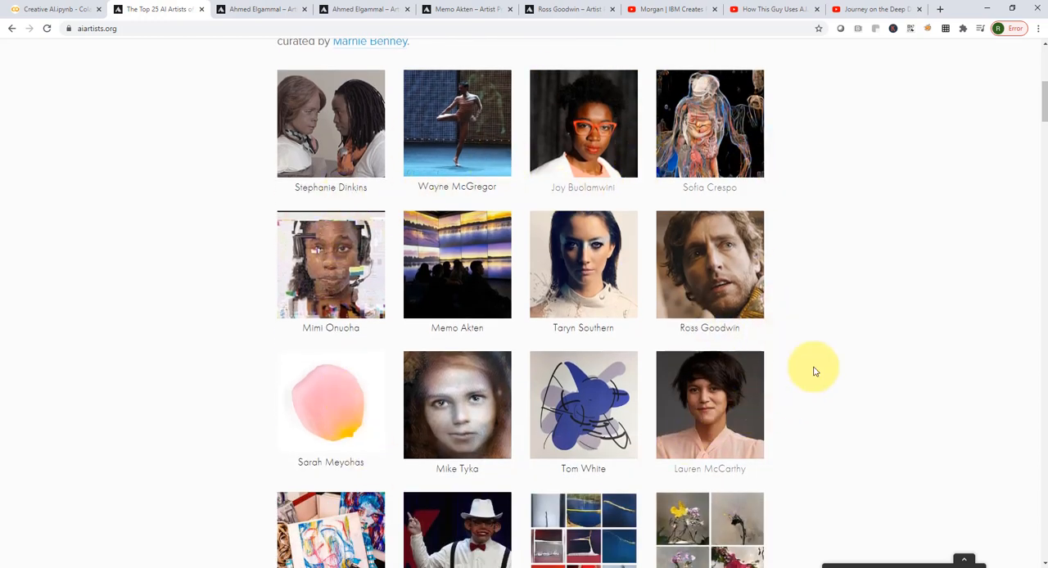
{"action": "mouse_move", "coordinate": [457, 265]}
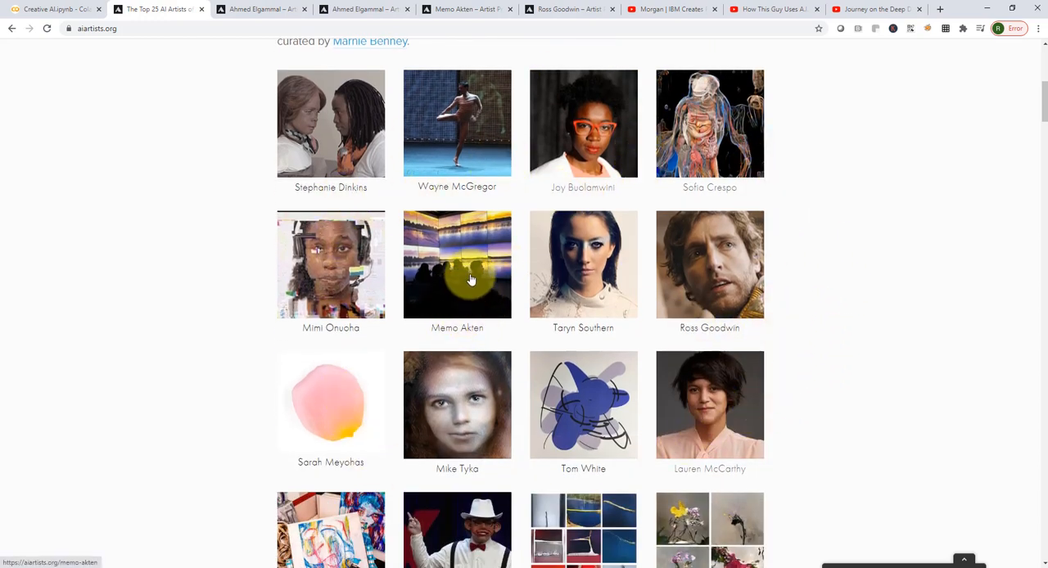
{"action": "mouse_move", "coordinate": [456, 288]}
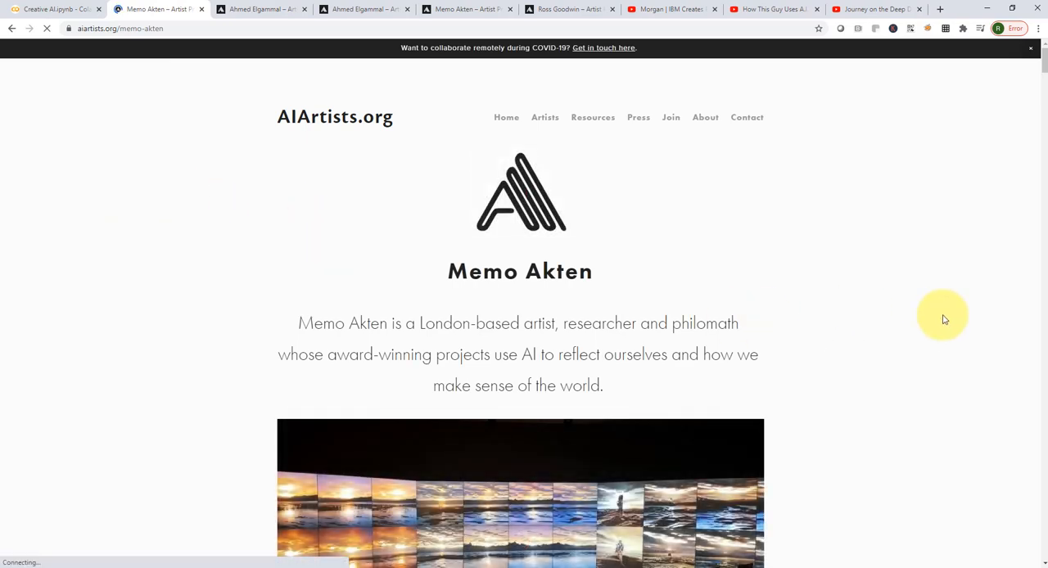
Read through Memo Akten's artist description, highlighting the lines about his AI projects.
{"action": "scroll", "scroll_direction": "down", "scroll_amount": 3}
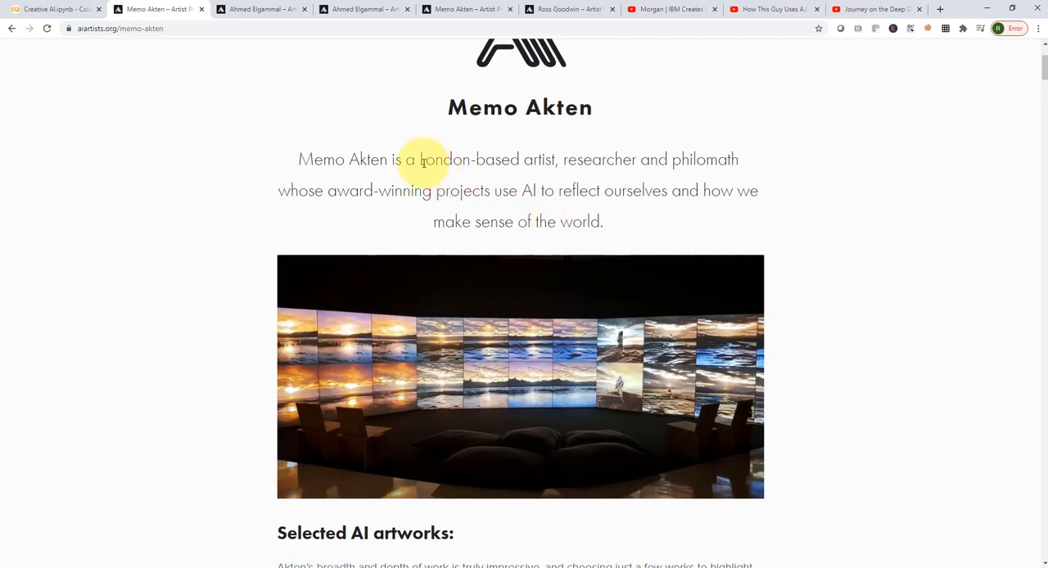
{"action": "left_click_drag", "start_coordinate": [423, 159], "coordinate": [618, 190]}
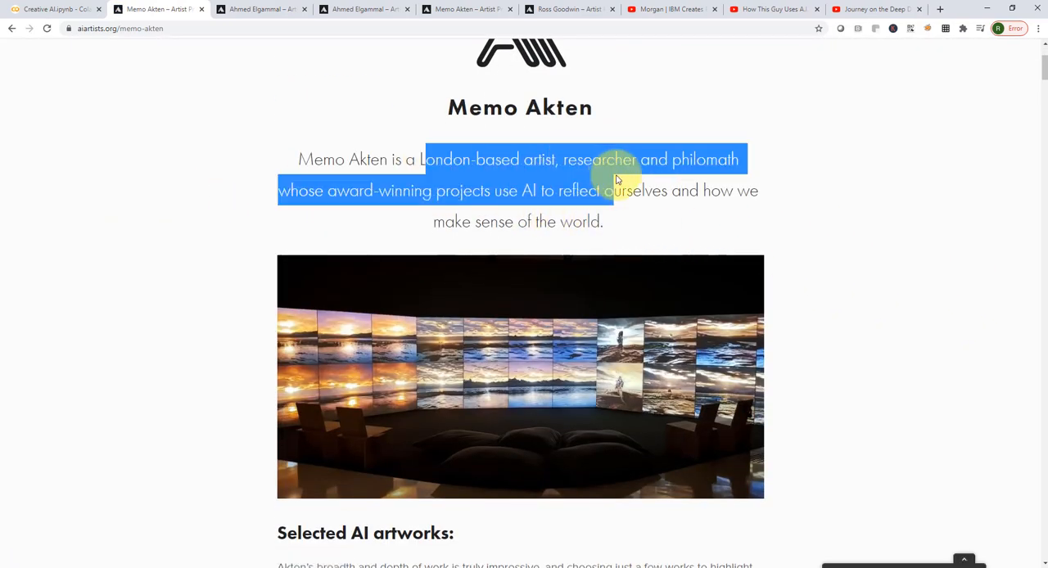
{"action": "left_click", "coordinate": [465, 204]}
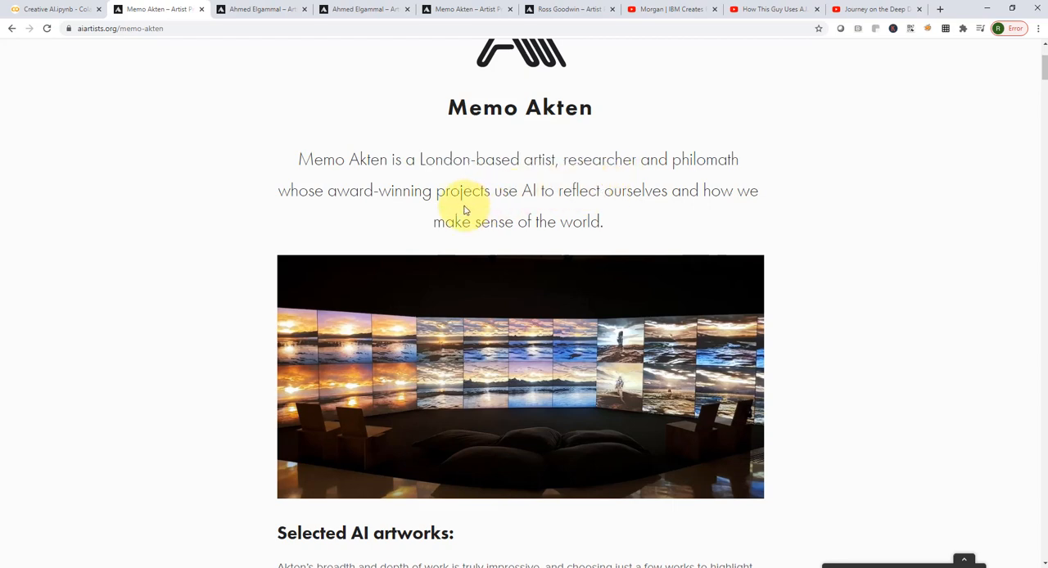
{"action": "left_click_drag", "start_coordinate": [446, 190], "coordinate": [553, 190]}
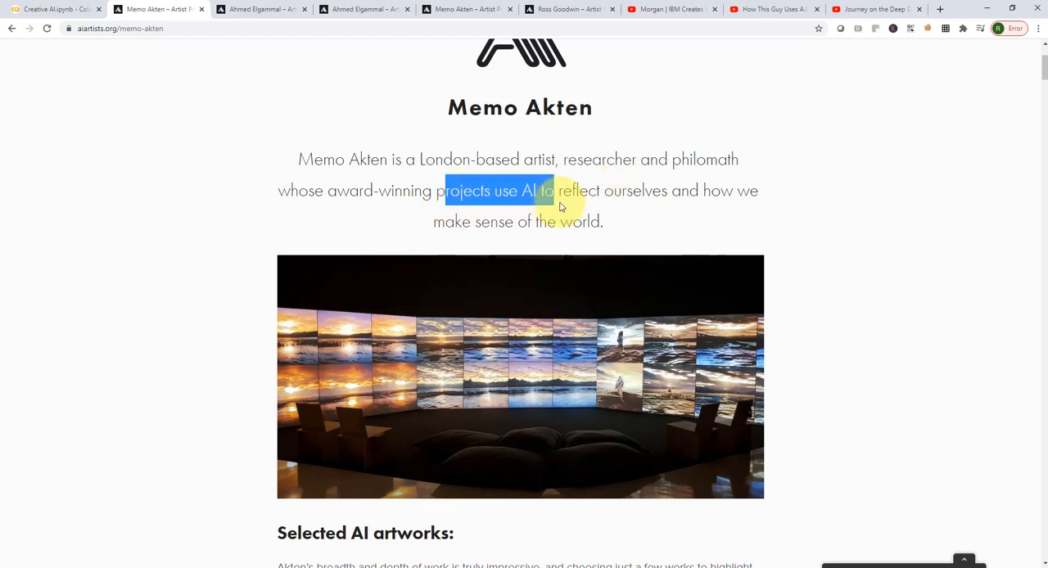
{"action": "left_click_drag", "start_coordinate": [543, 190], "coordinate": [604, 221]}
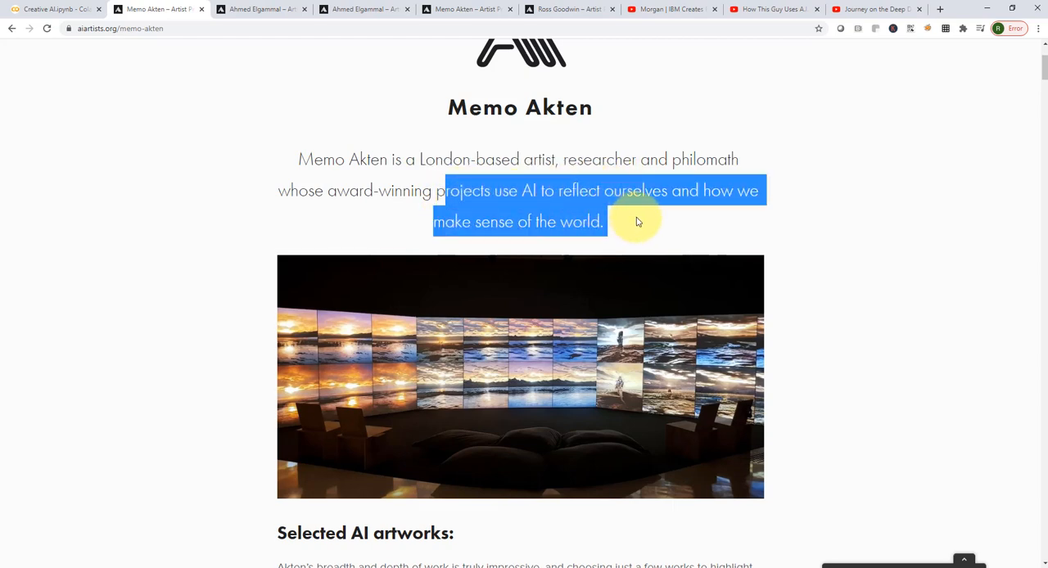
{"action": "left_click", "coordinate": [679, 189]}
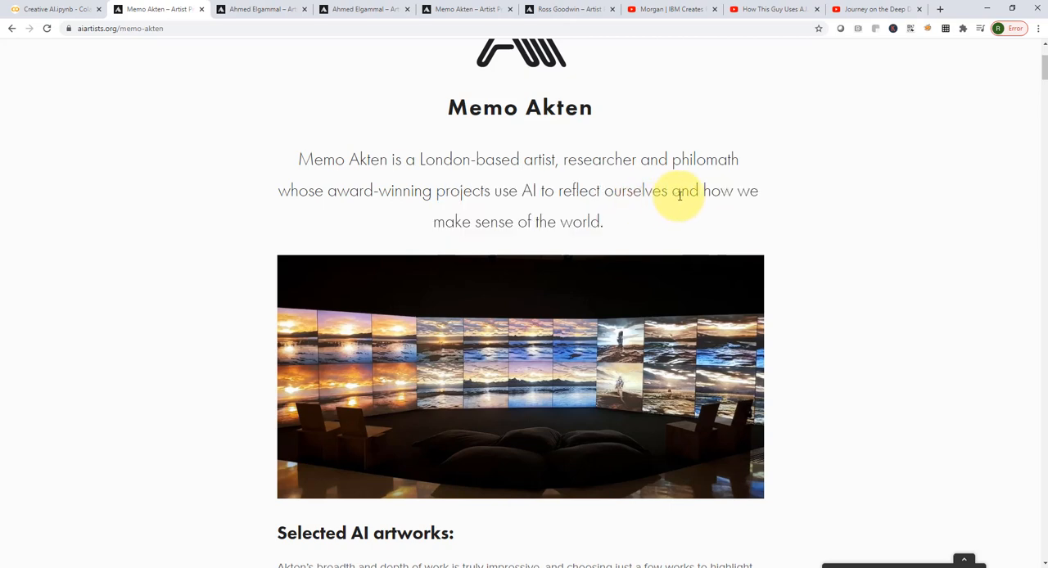
{"action": "mouse_move", "coordinate": [642, 223]}
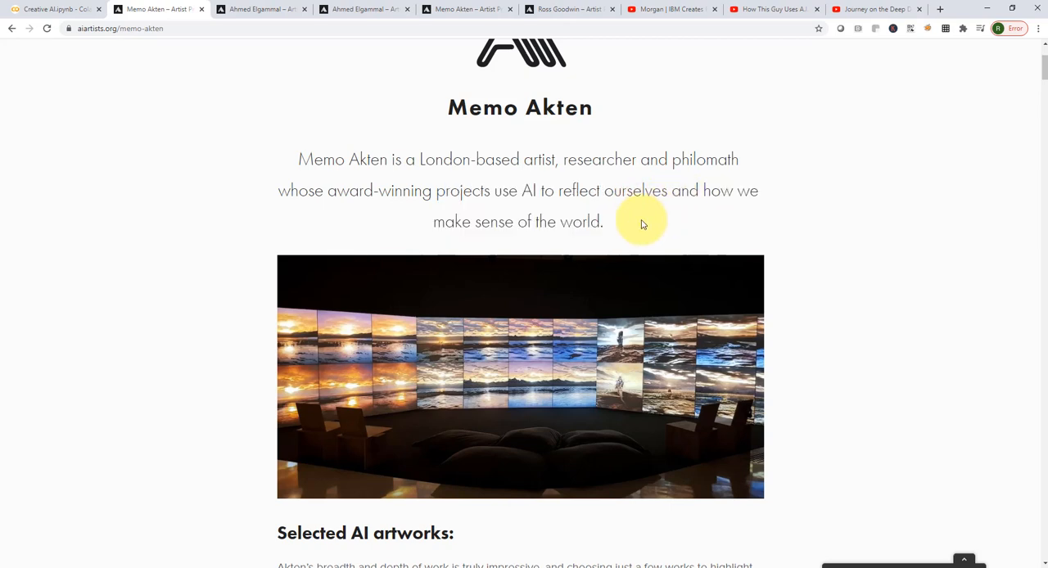
Read the Deep Meditations film description, highlighting the subjects it explores.
{"action": "scroll", "scroll_direction": "down", "scroll_amount": 3}
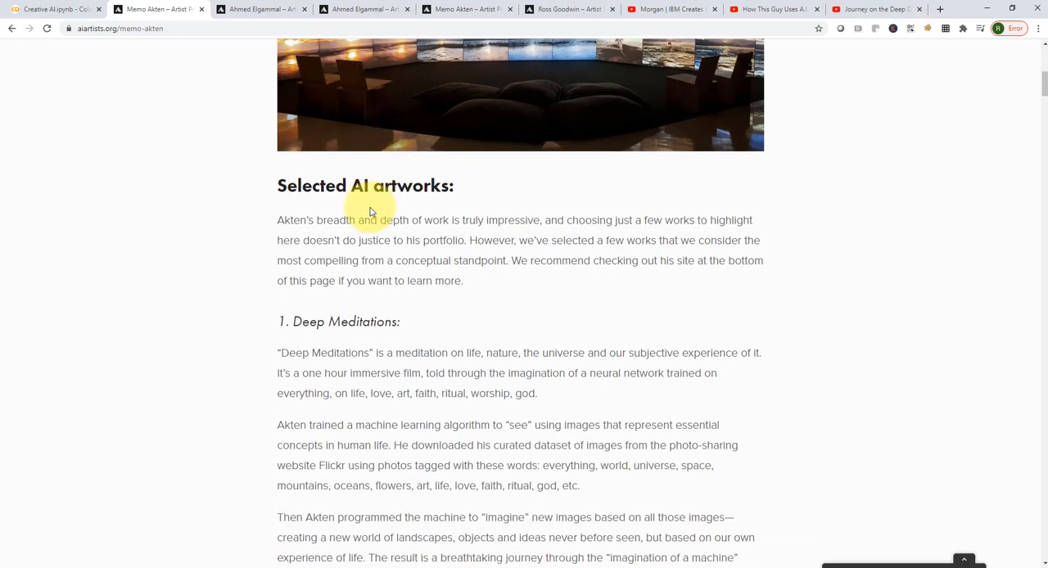
{"action": "scroll", "scroll_direction": "down", "scroll_amount": 3}
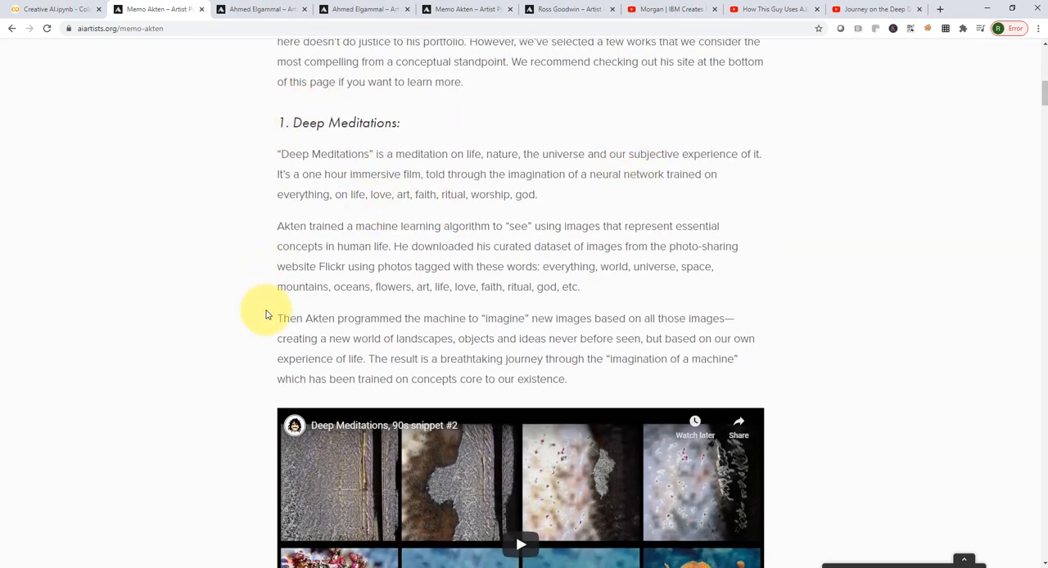
{"action": "mouse_move", "coordinate": [425, 203]}
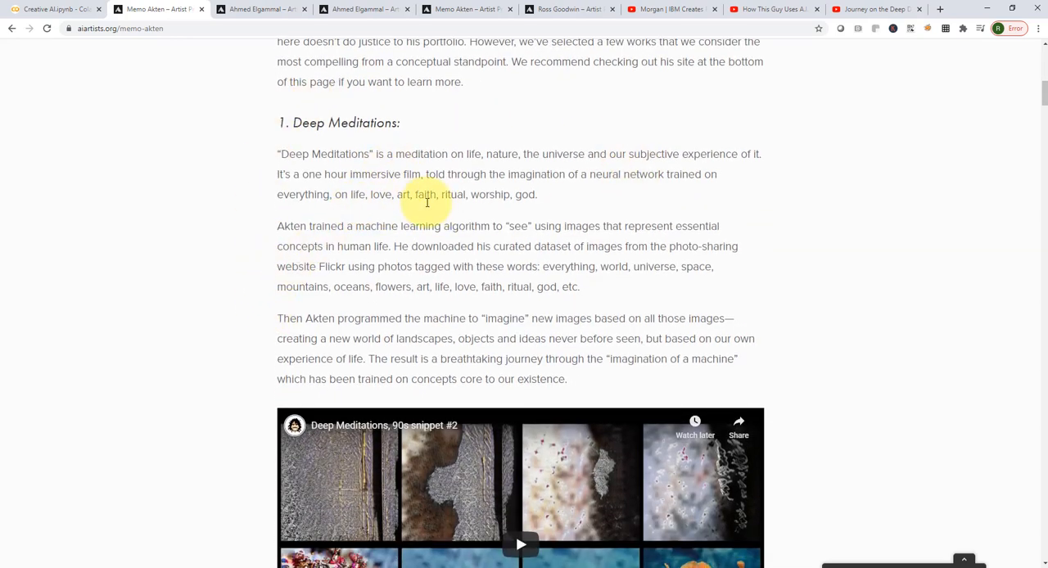
{"action": "left_click_drag", "start_coordinate": [352, 154], "coordinate": [524, 173]}
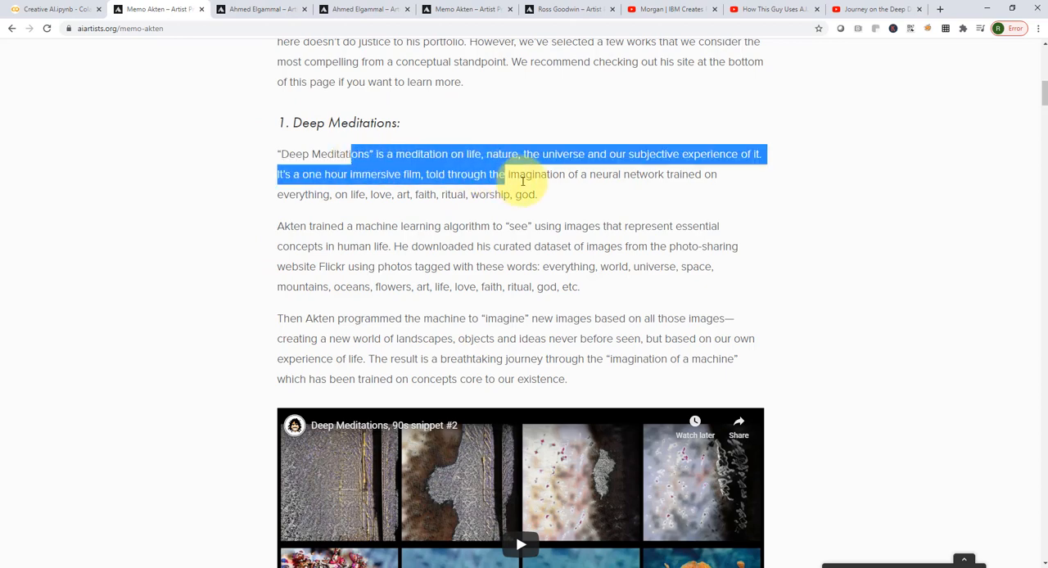
{"action": "scroll", "scroll_direction": "down", "scroll_amount": 3}
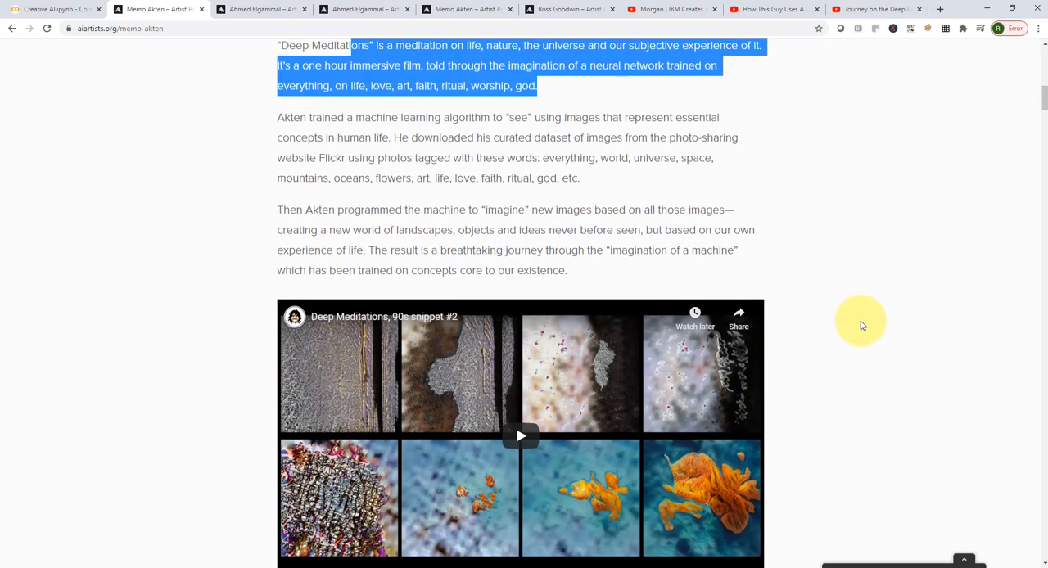
{"action": "scroll", "scroll_direction": "up", "scroll_amount": 3}
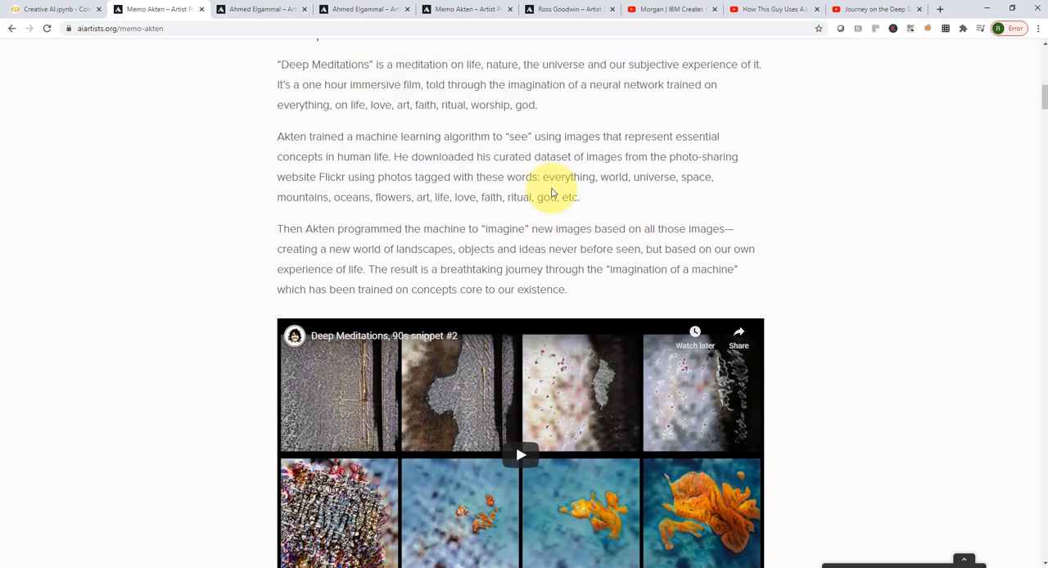
{"action": "scroll", "scroll_direction": "up", "scroll_amount": 3}
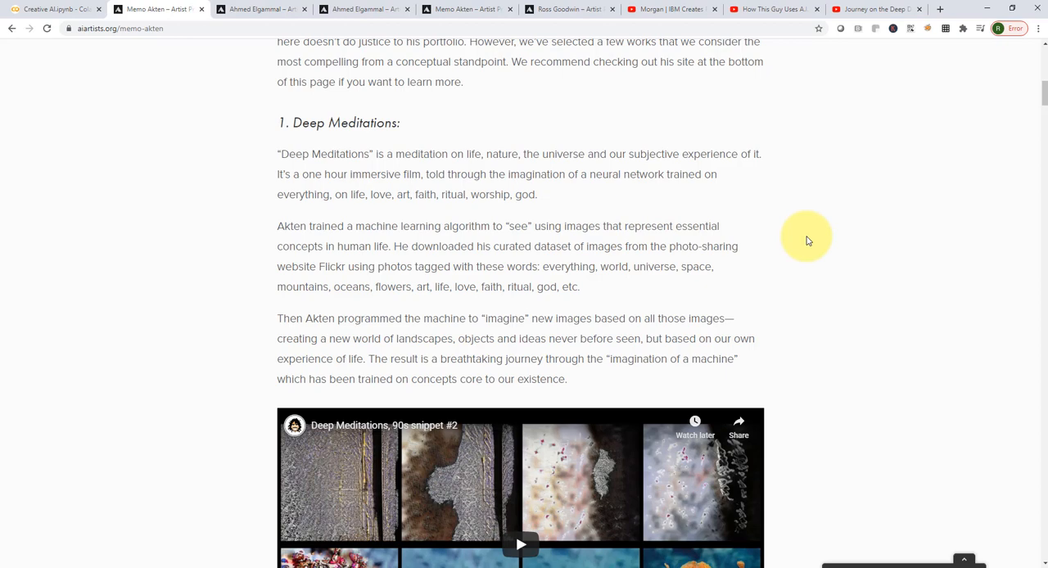
{"action": "mouse_move", "coordinate": [442, 188]}
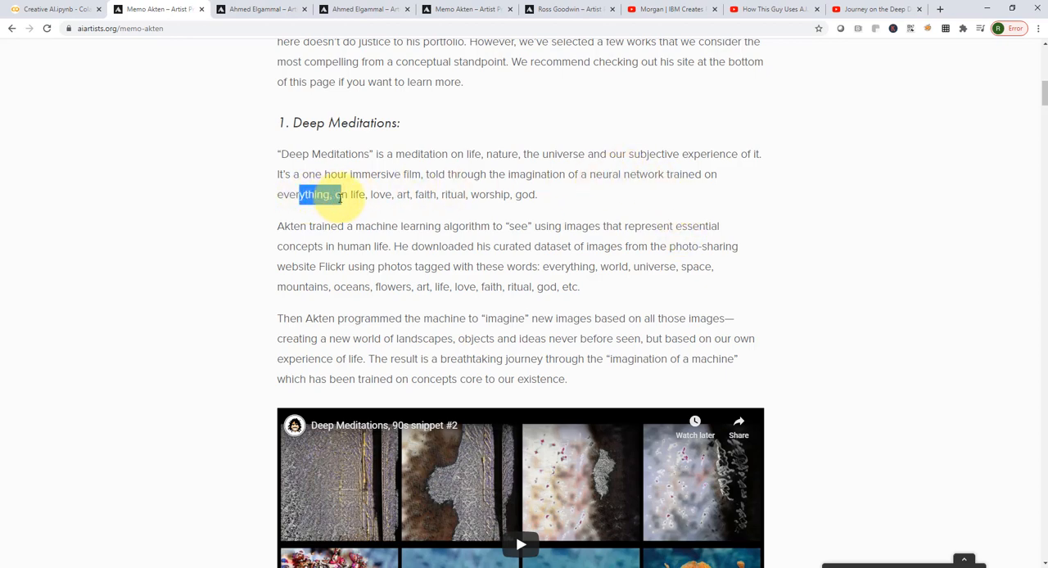
{"action": "left_click_drag", "start_coordinate": [334, 193], "coordinate": [434, 193]}
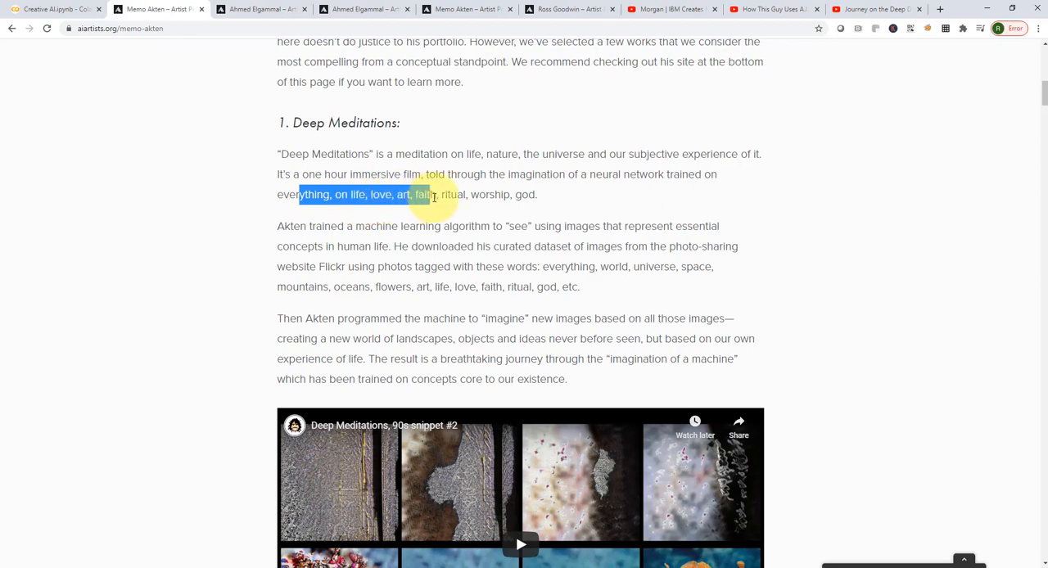
{"action": "left_click_drag", "start_coordinate": [434, 194], "coordinate": [553, 174]}
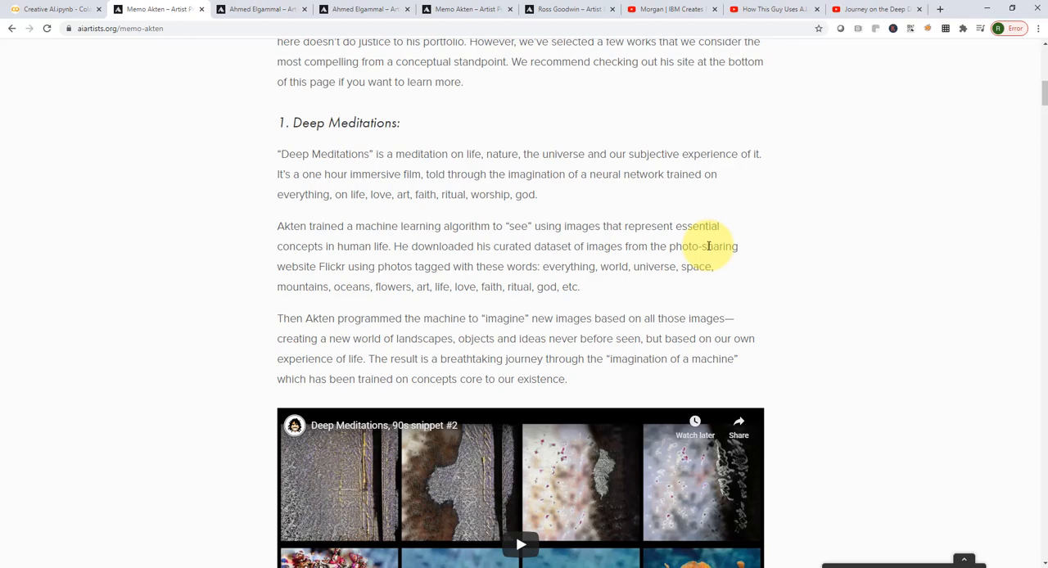
Start playing the embedded Deep Meditations YouTube snippet.
{"action": "scroll", "scroll_direction": "down", "scroll_amount": 3}
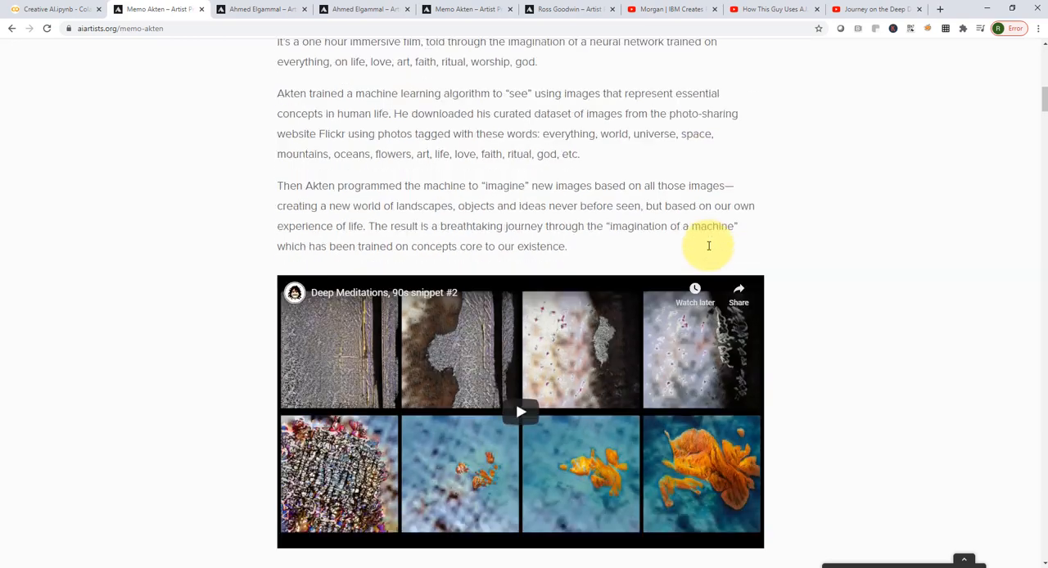
{"action": "left_click", "coordinate": [520, 411]}
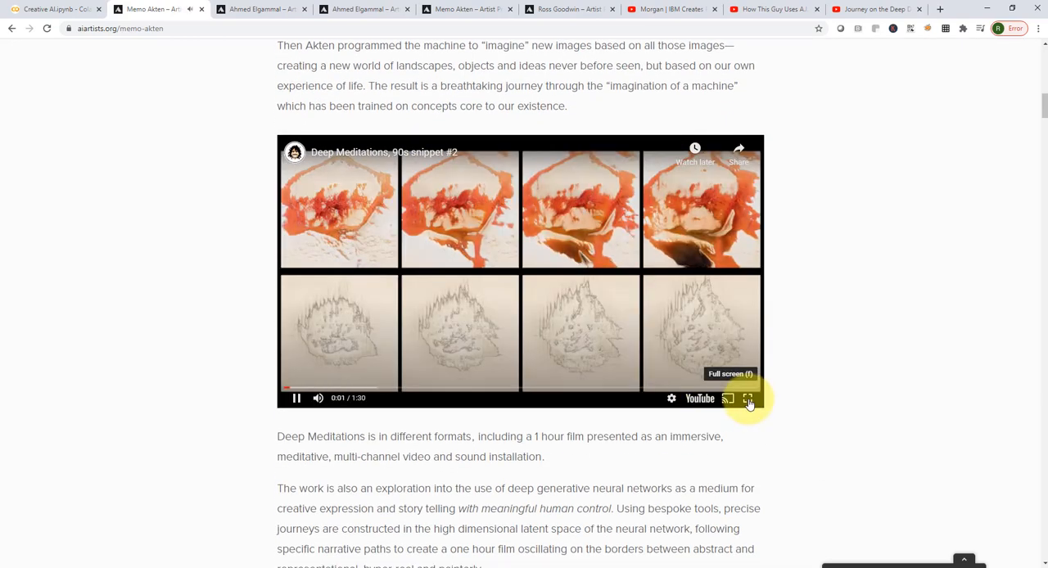
Watch the Deep Meditations snippet in full screen until it ends.
{"action": "left_click", "coordinate": [746, 398]}
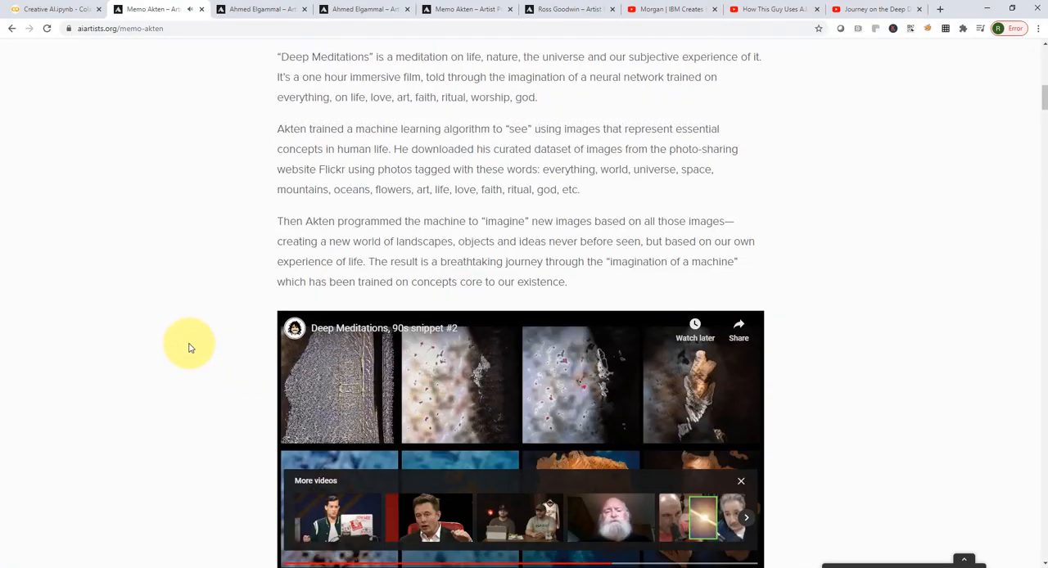
Scroll back up to the Selected AI artworks heading above Deep Meditations.
{"action": "scroll", "scroll_direction": "up", "scroll_amount": 3}
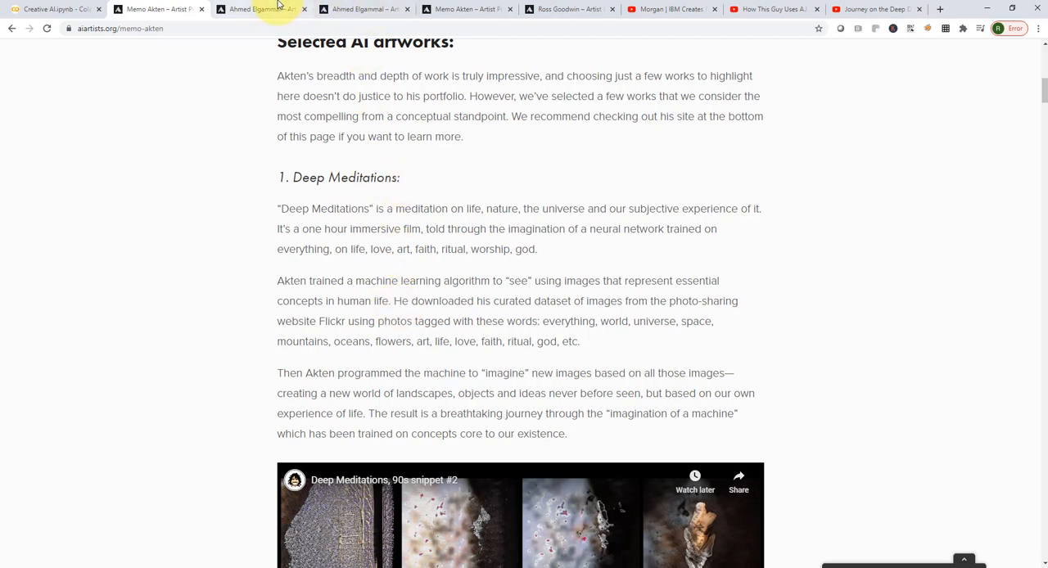
{"action": "left_click", "coordinate": [259, 10]}
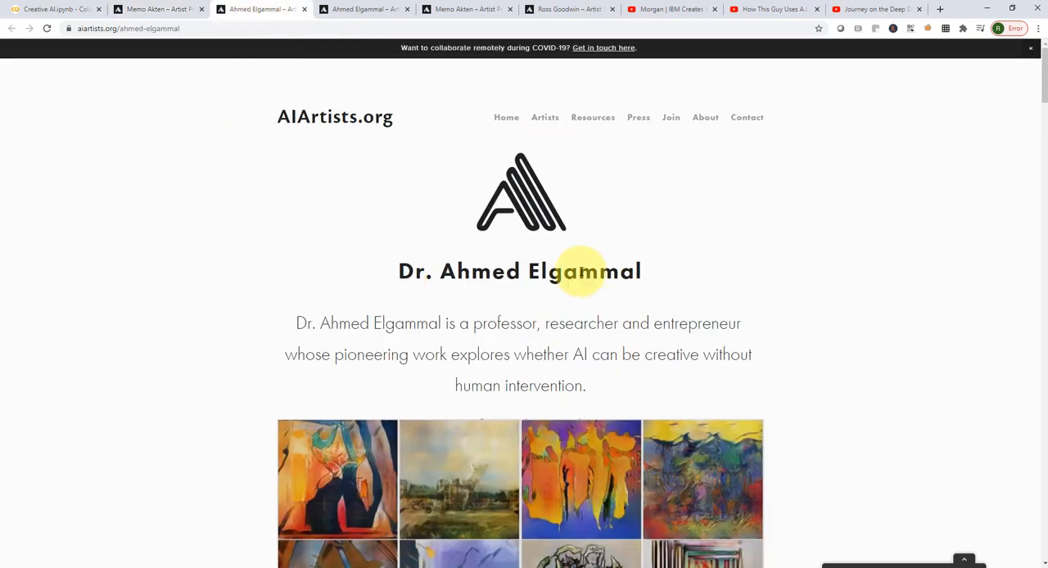
{"action": "mouse_move", "coordinate": [422, 177]}
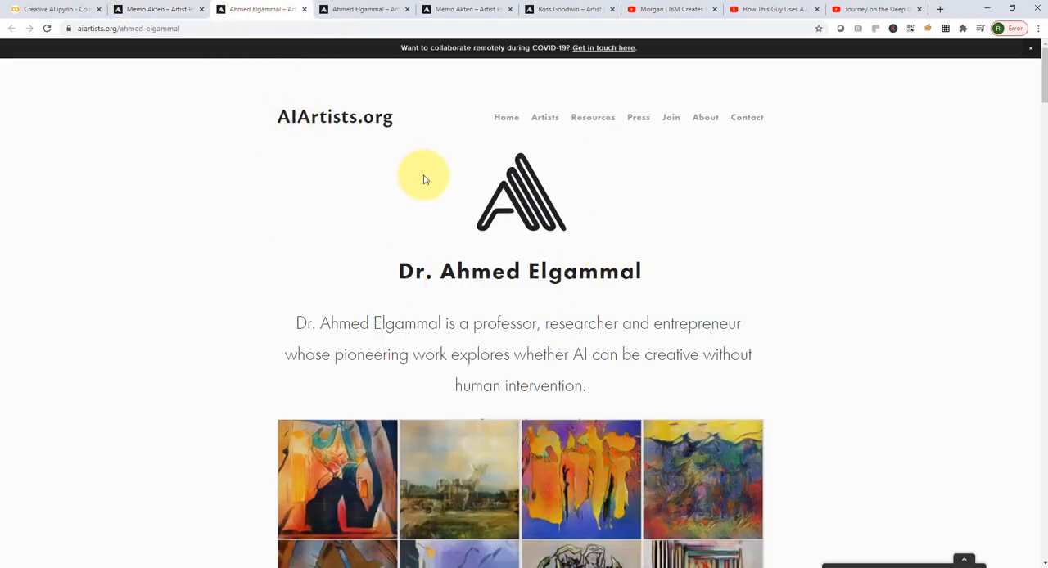
{"action": "scroll", "scroll_direction": "down", "scroll_amount": 3}
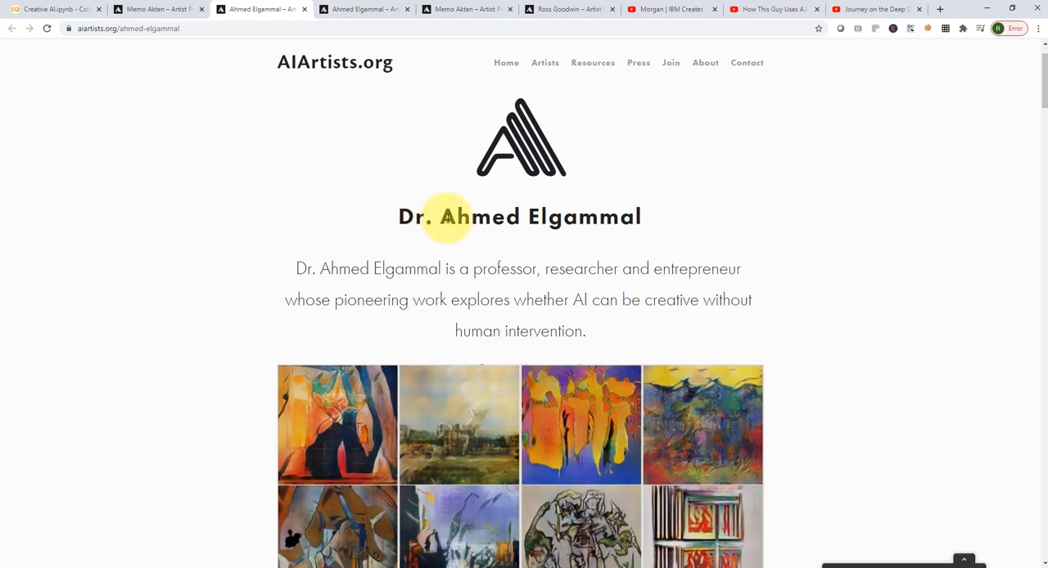
{"action": "mouse_move", "coordinate": [456, 305]}
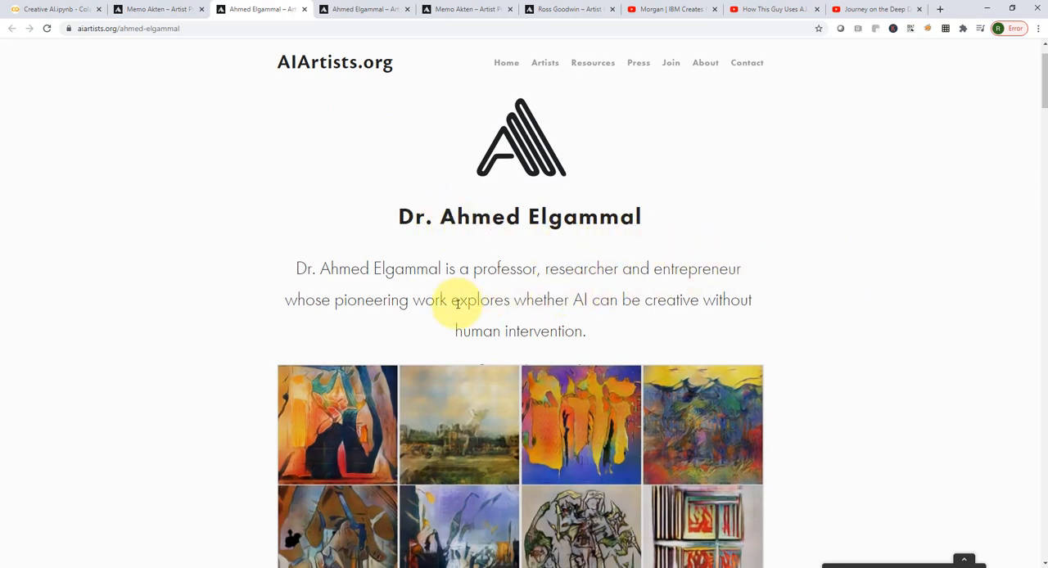
{"action": "left_click_drag", "start_coordinate": [456, 299], "coordinate": [586, 331]}
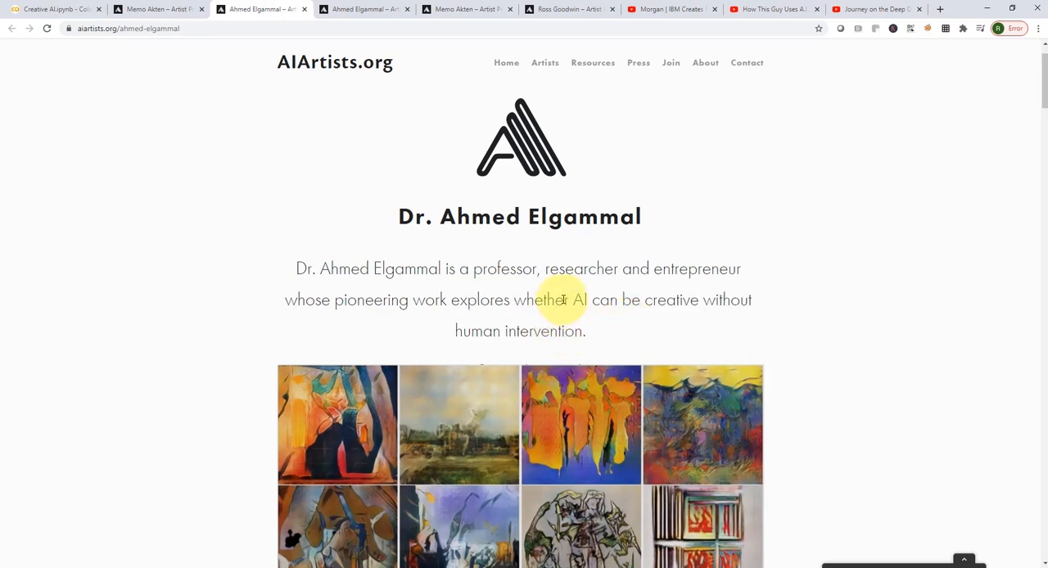
{"action": "mouse_move", "coordinate": [620, 303]}
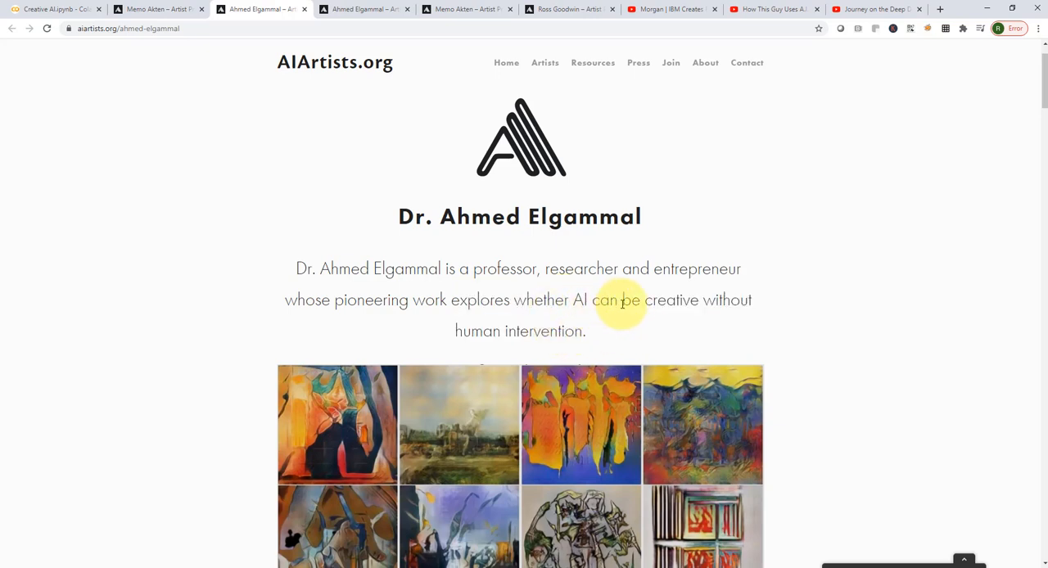
Scroll through his gallery, TEDx talk video and selected AI projects.
{"action": "scroll", "scroll_direction": "down", "scroll_amount": 3}
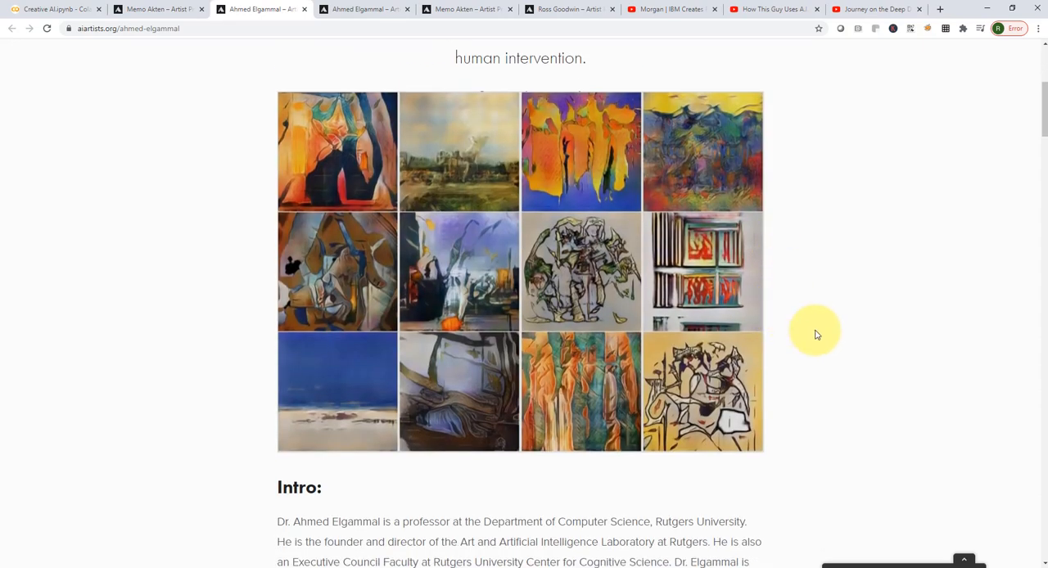
{"action": "scroll", "scroll_direction": "down", "scroll_amount": 3}
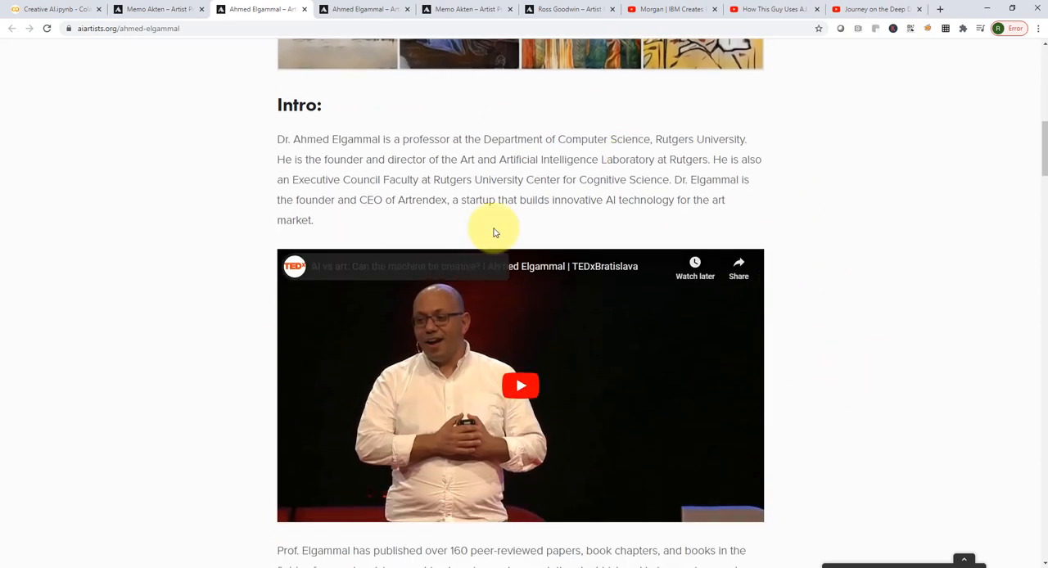
{"action": "scroll", "scroll_direction": "down", "scroll_amount": 3}
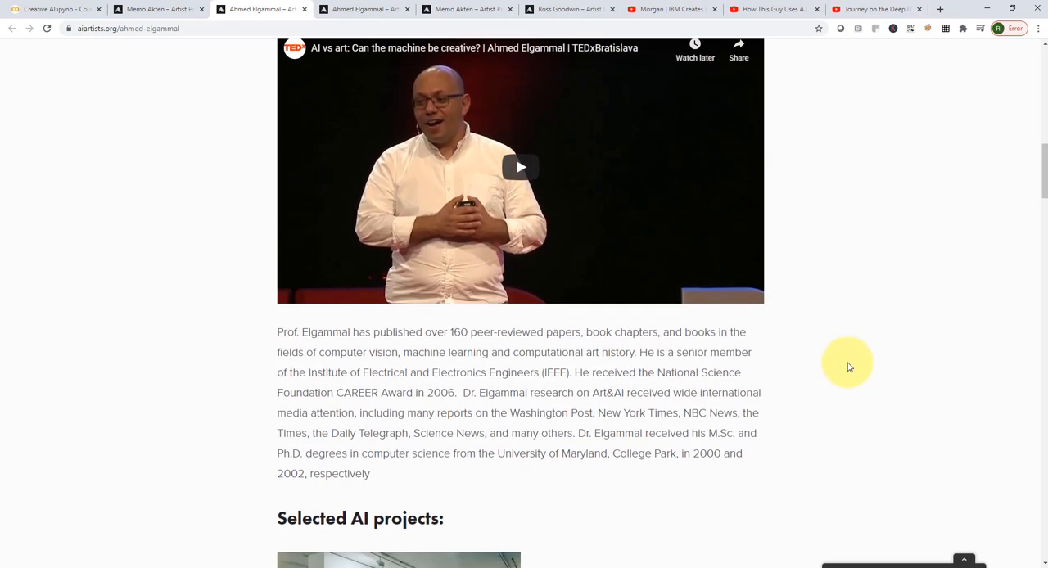
{"action": "scroll", "scroll_direction": "down", "scroll_amount": 3}
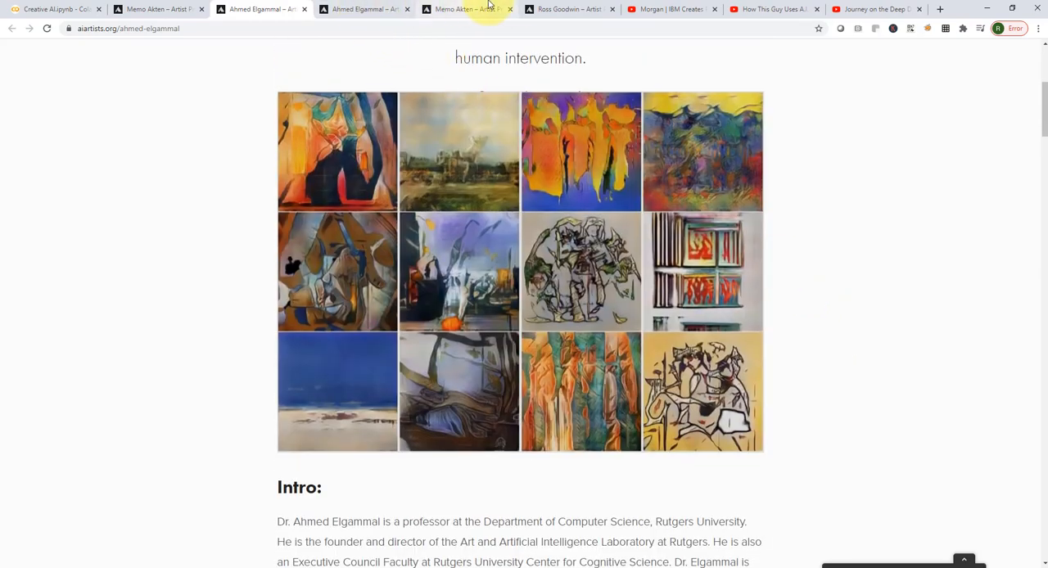
{"action": "left_click", "coordinate": [565, 9]}
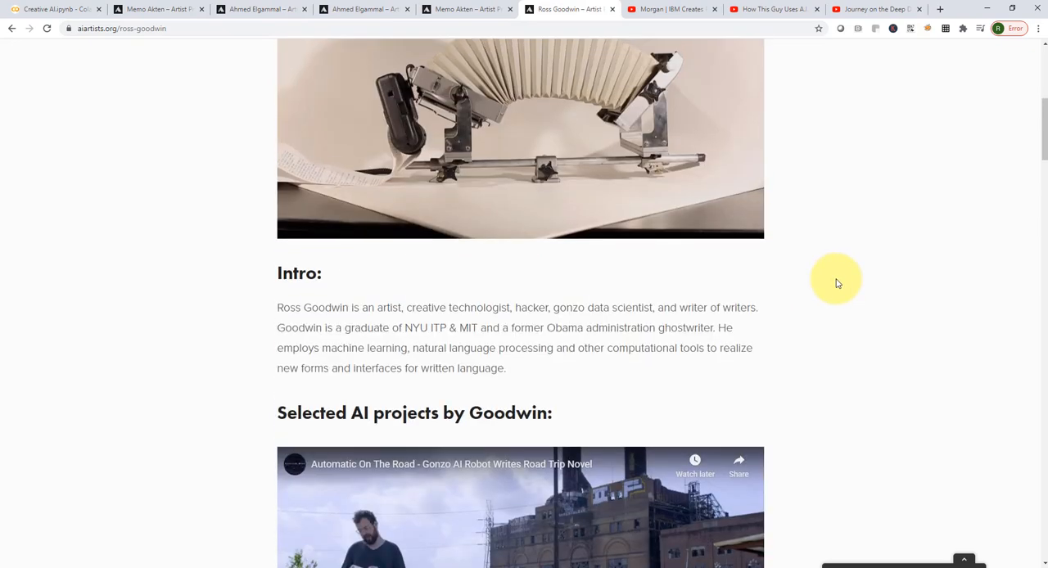
{"action": "scroll", "scroll_direction": "down", "scroll_amount": 3}
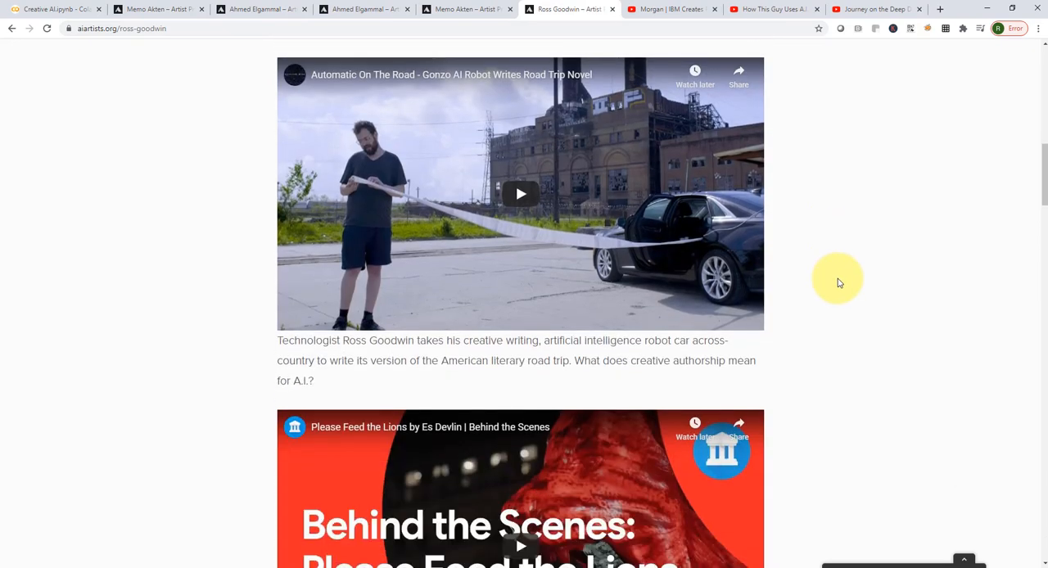
{"action": "scroll", "scroll_direction": "down", "scroll_amount": 3}
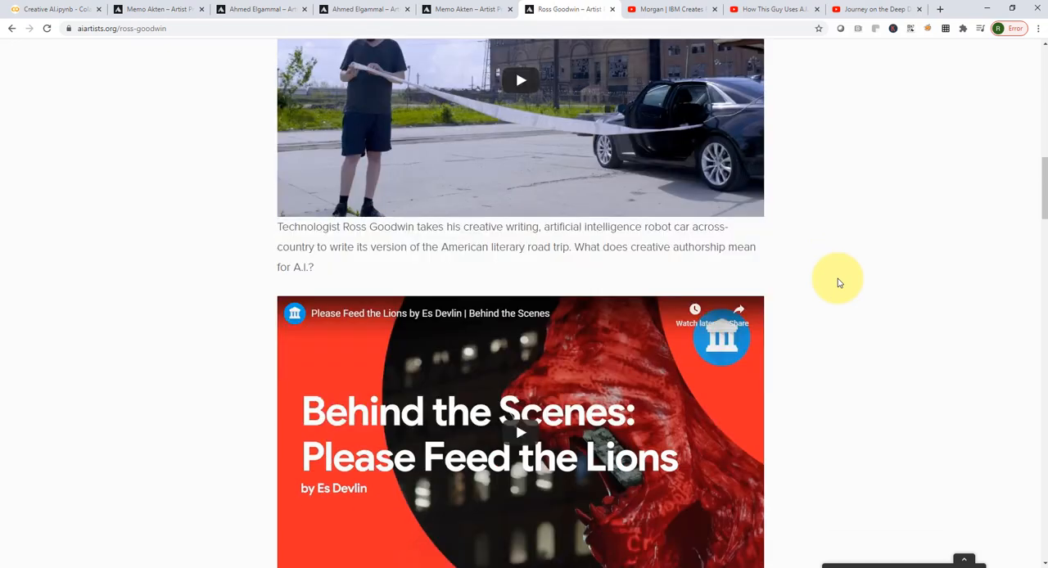
{"action": "scroll", "scroll_direction": "down", "scroll_amount": 3}
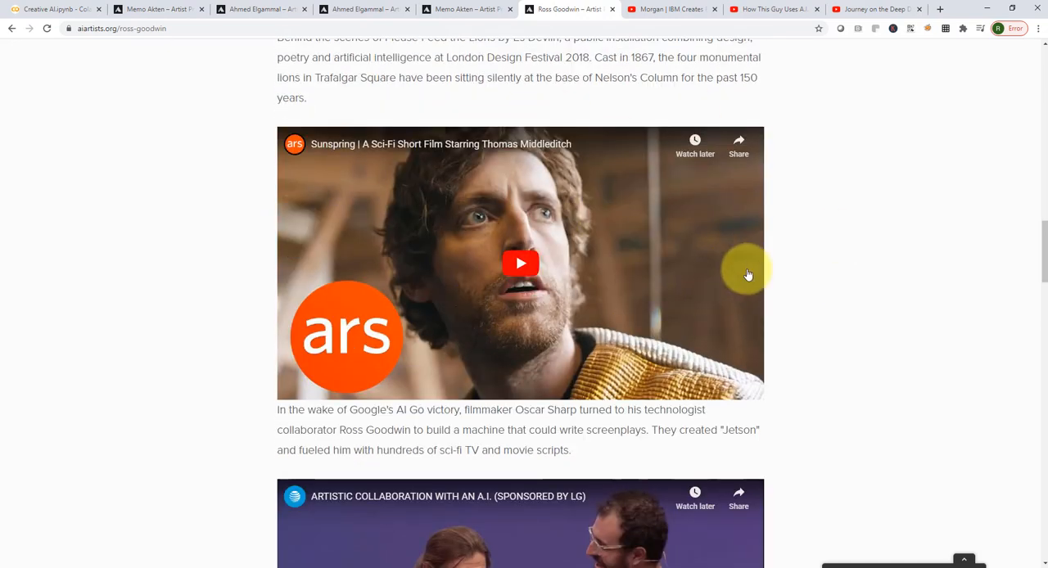
{"action": "mouse_move", "coordinate": [589, 376]}
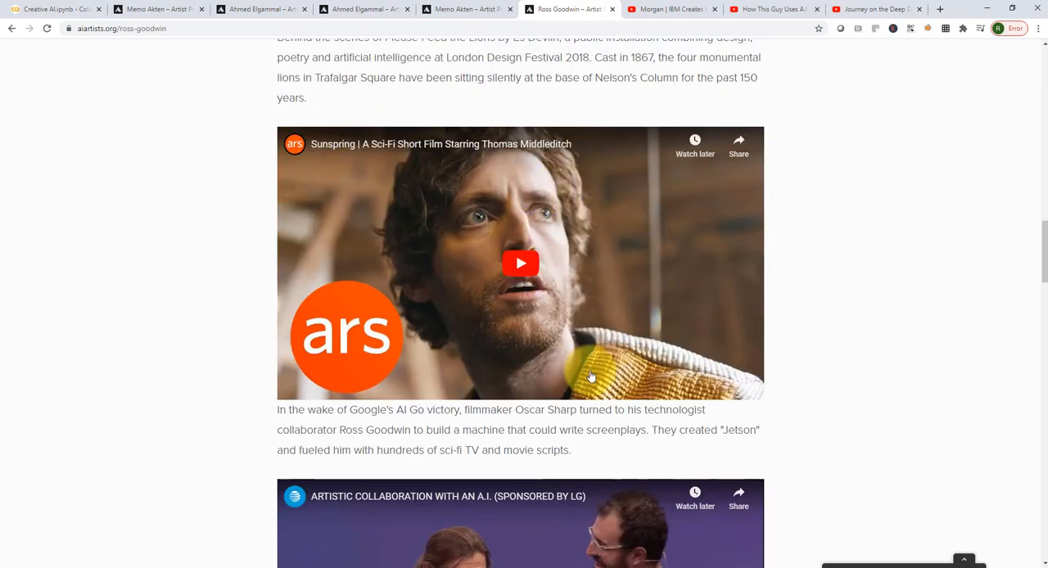
{"action": "mouse_move", "coordinate": [794, 255]}
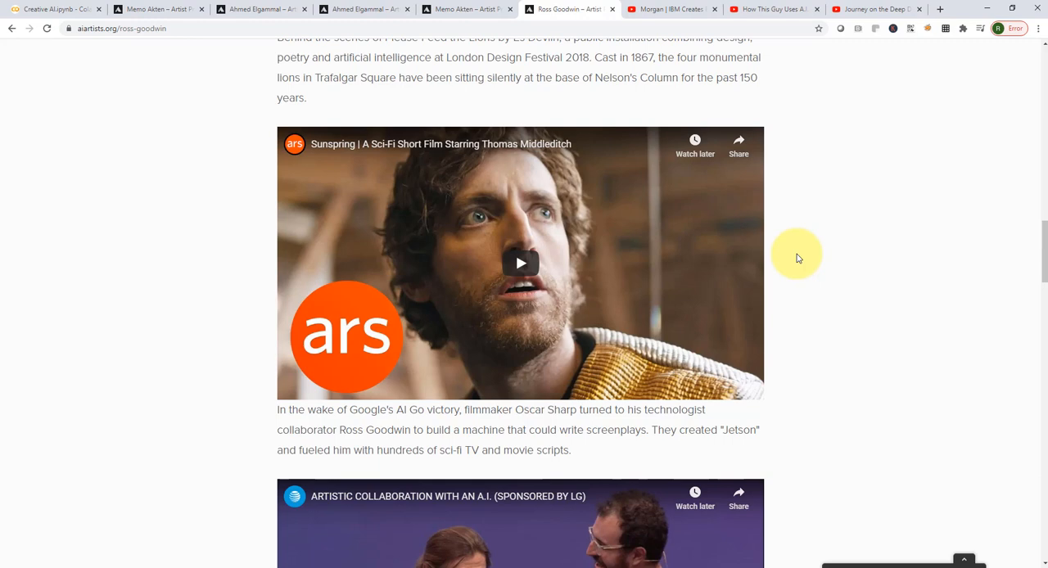
{"action": "mouse_move", "coordinate": [428, 260]}
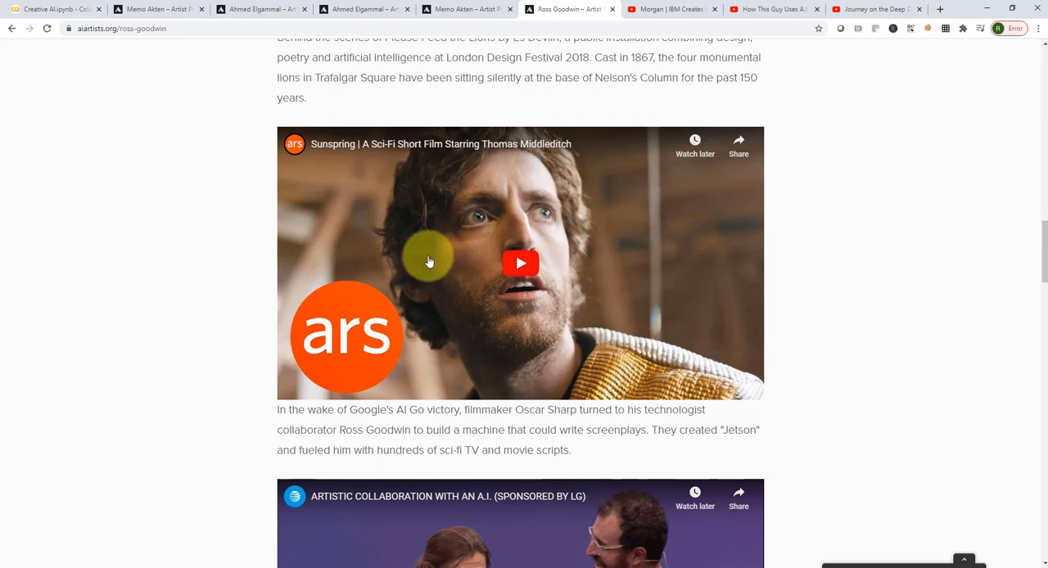
{"action": "scroll", "scroll_direction": "up", "scroll_amount": 3}
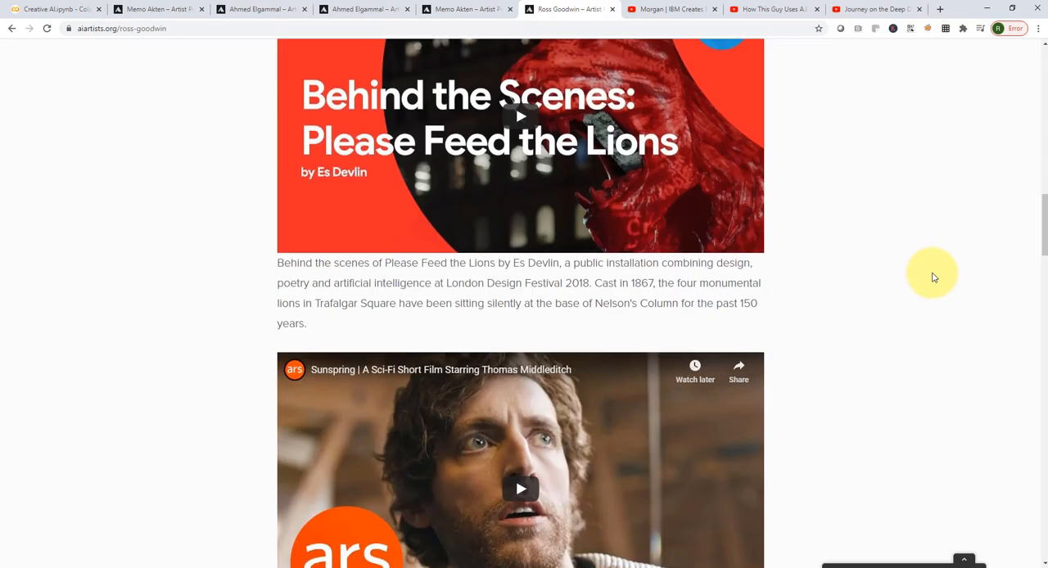
{"action": "scroll", "scroll_direction": "up", "scroll_amount": 3}
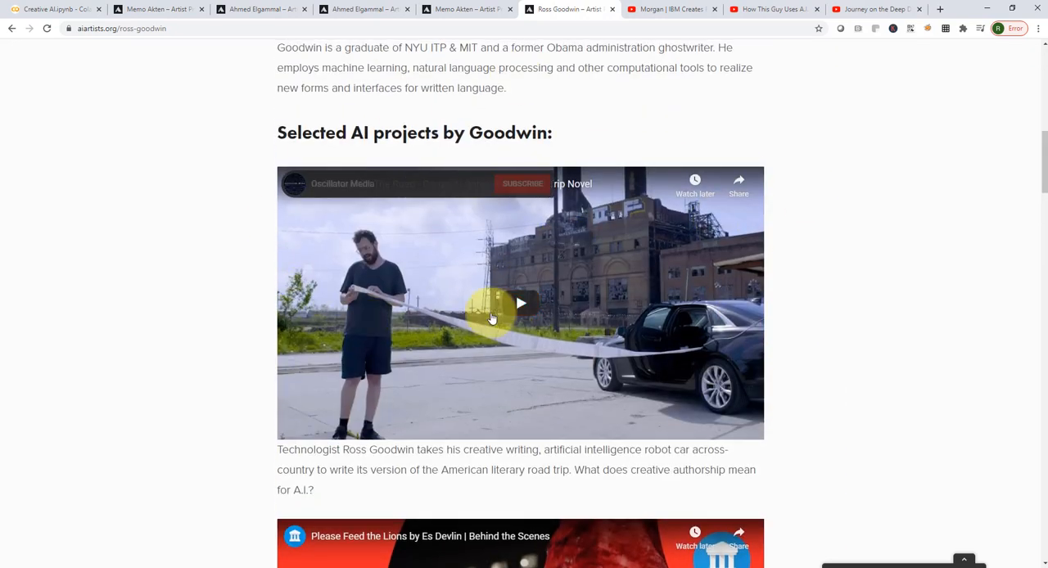
{"action": "mouse_move", "coordinate": [632, 95]}
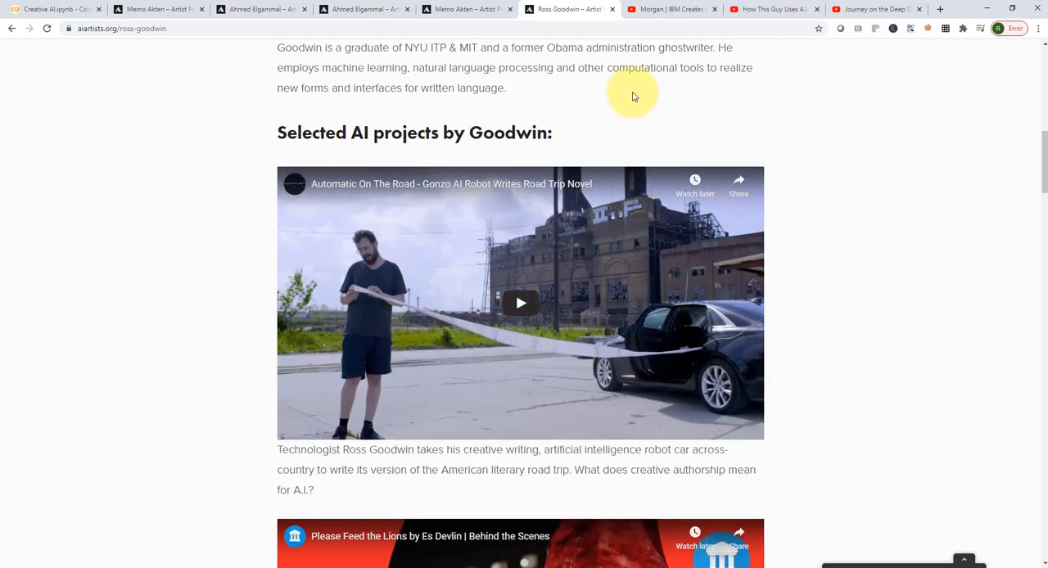
Switch to the YouTube tab with IBM's AI-made Morgan trailer and watch its opening.
{"action": "left_click", "coordinate": [671, 10]}
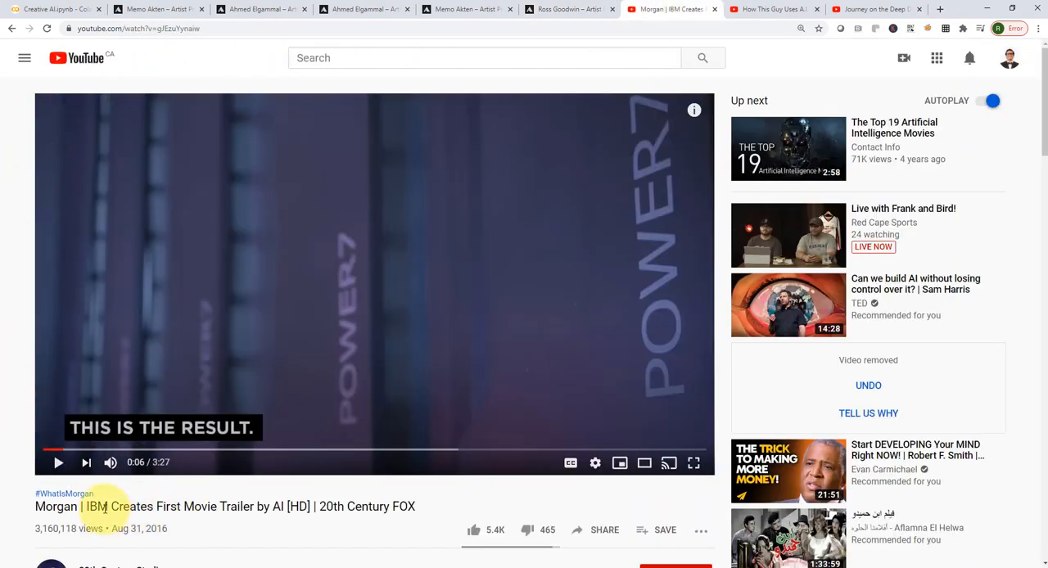
{"action": "mouse_move", "coordinate": [57, 462]}
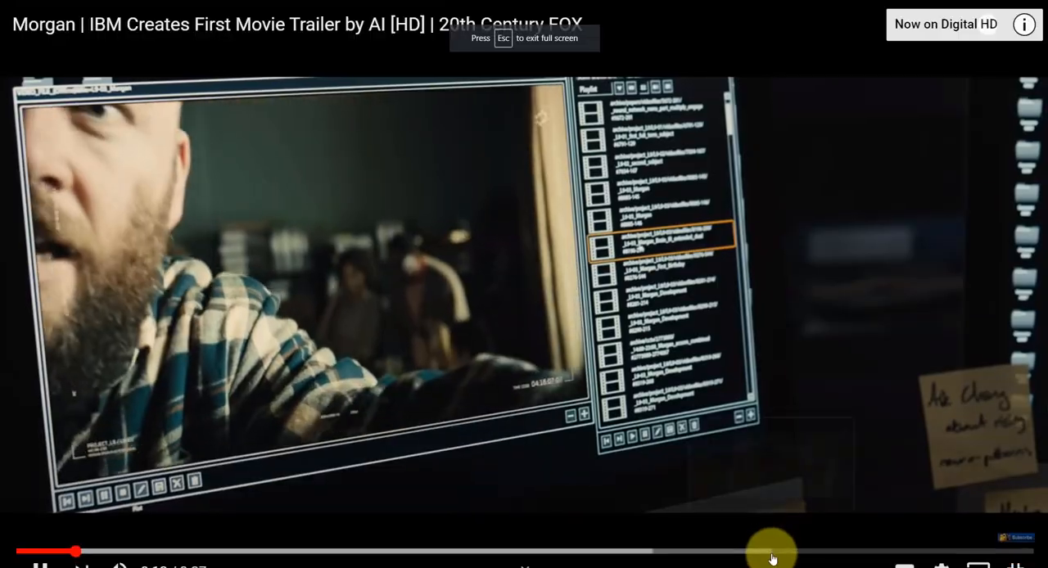
{"action": "mouse_move", "coordinate": [729, 494]}
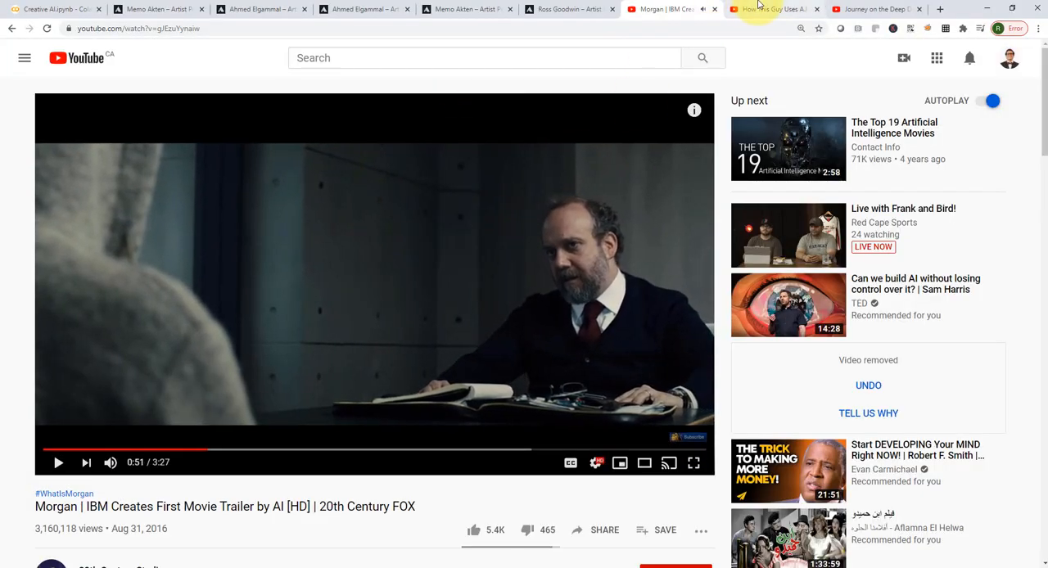
{"action": "mouse_move", "coordinate": [769, 10]}
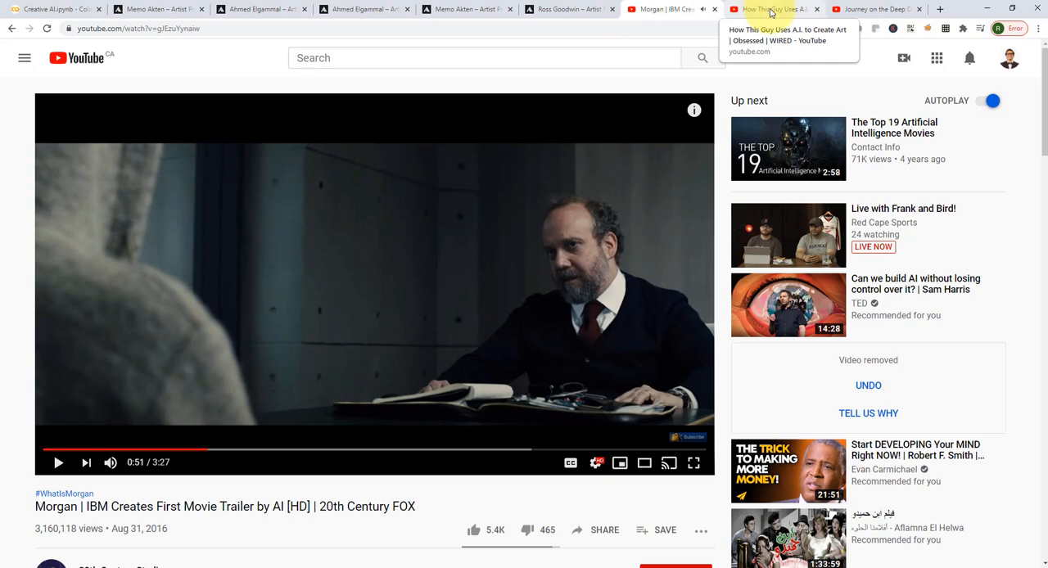
Glance at the WIRED AI-art video tab, then return to the Creative AI.ipynb notebook.
{"action": "left_click", "coordinate": [769, 9]}
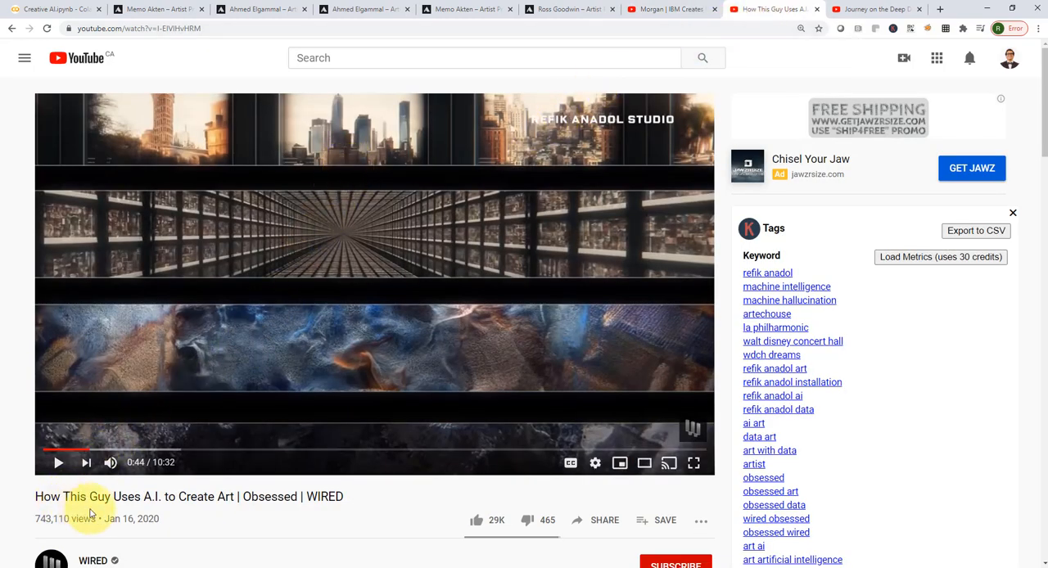
{"action": "mouse_move", "coordinate": [259, 245]}
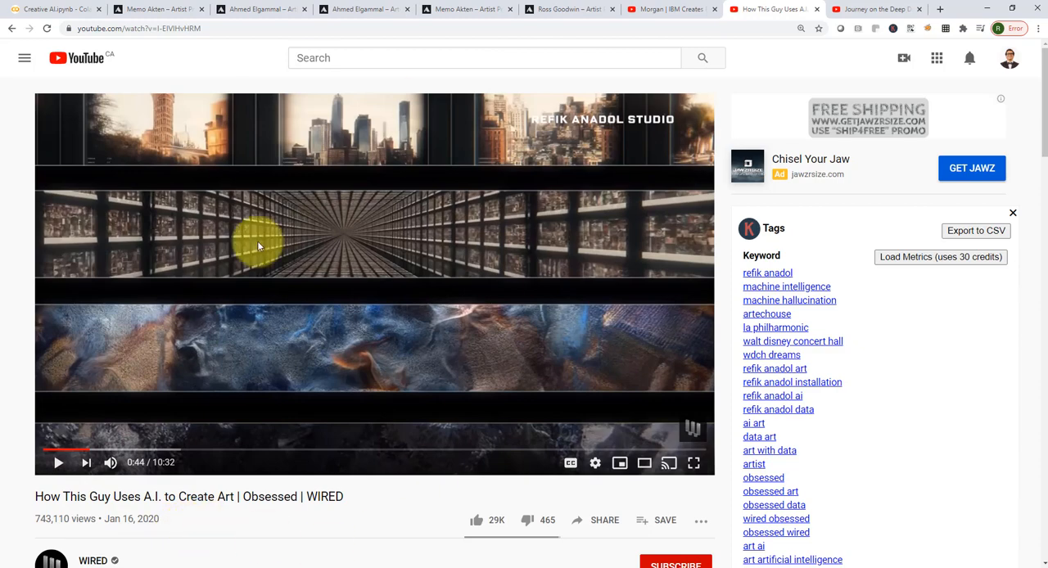
{"action": "mouse_move", "coordinate": [478, 429]}
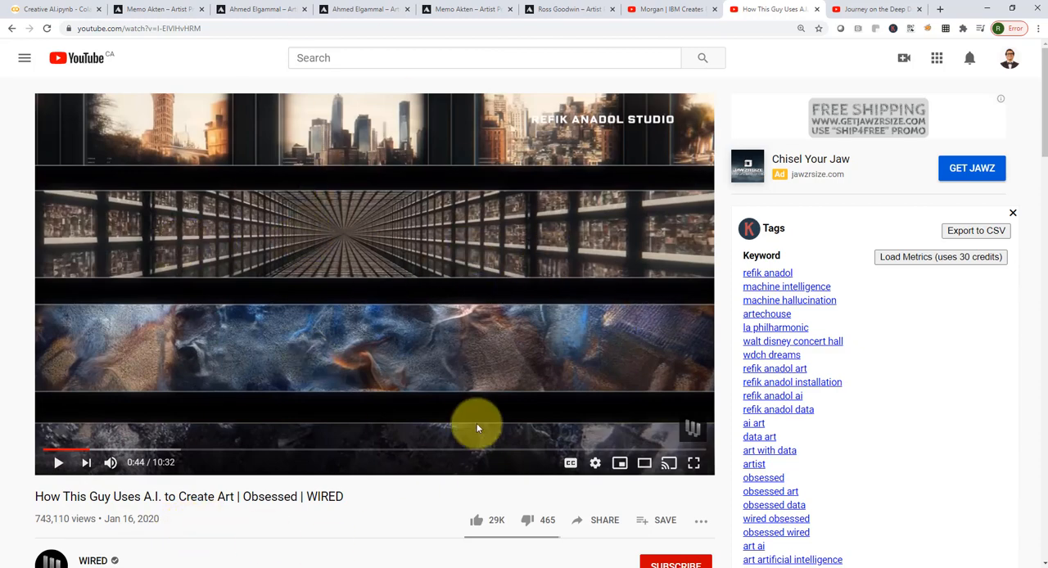
{"action": "left_click", "coordinate": [52, 10]}
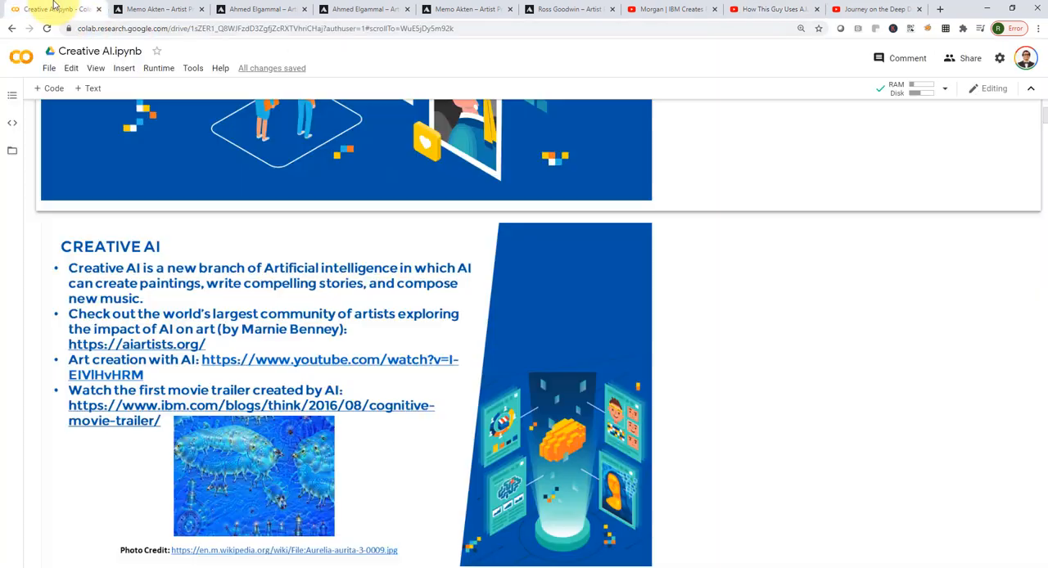
Scroll down past the Creative AI slide to the 'What is Deep Dream?' slide.
{"action": "scroll", "scroll_direction": "down", "scroll_amount": 3}
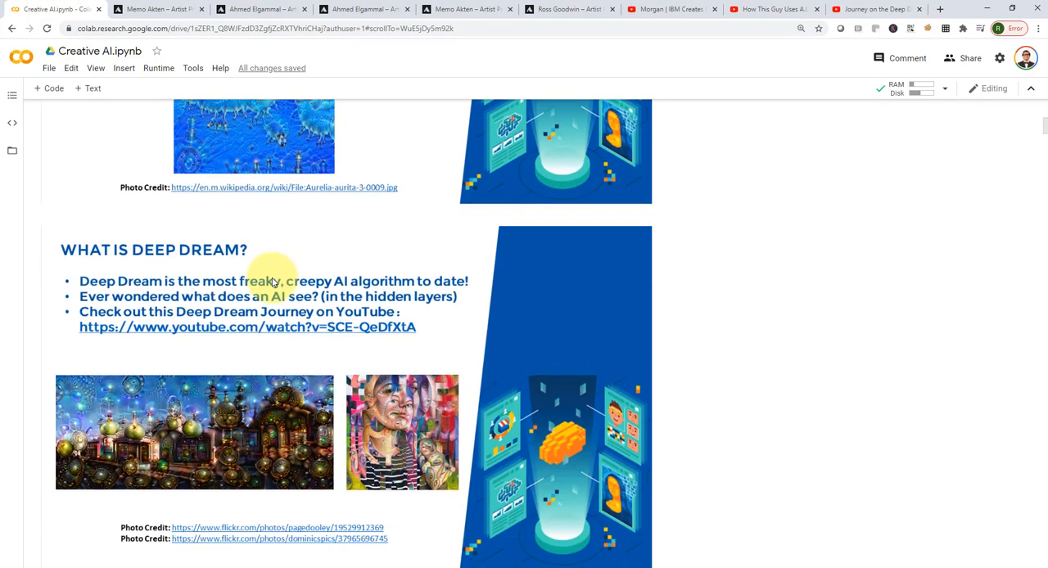
{"action": "scroll", "scroll_direction": "down", "scroll_amount": 3}
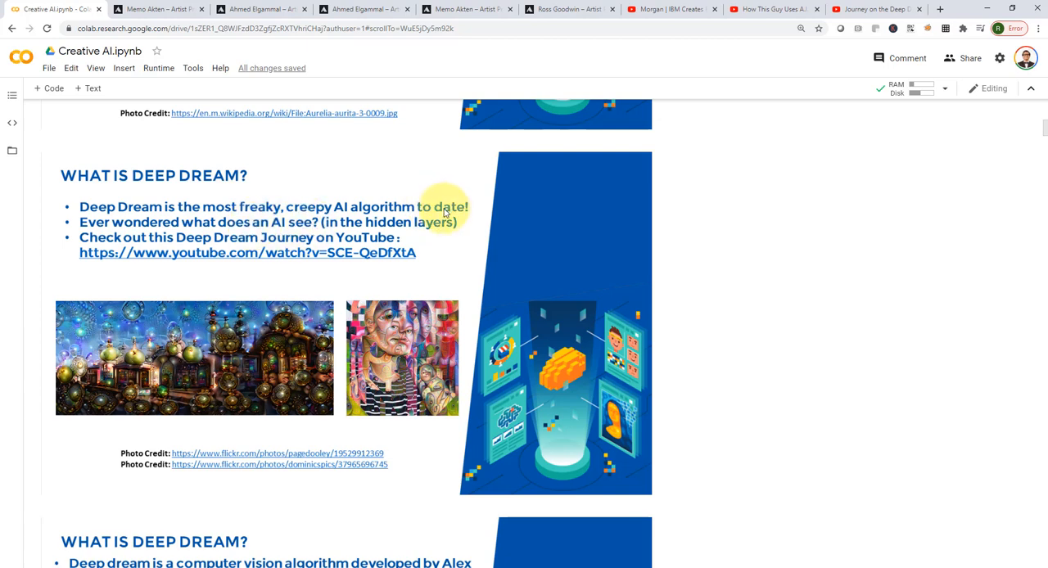
{"action": "mouse_move", "coordinate": [154, 245]}
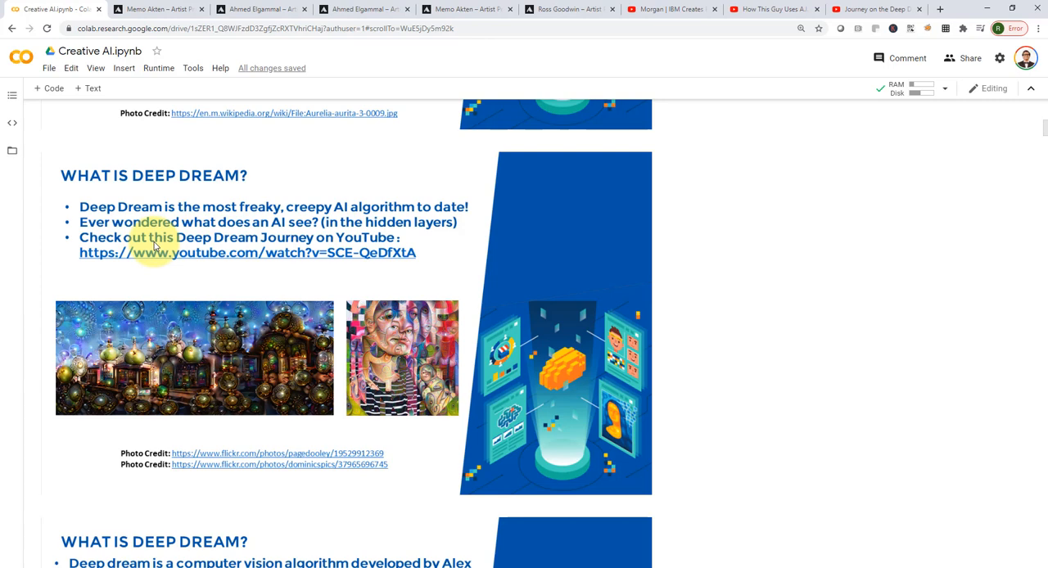
{"action": "mouse_move", "coordinate": [231, 275]}
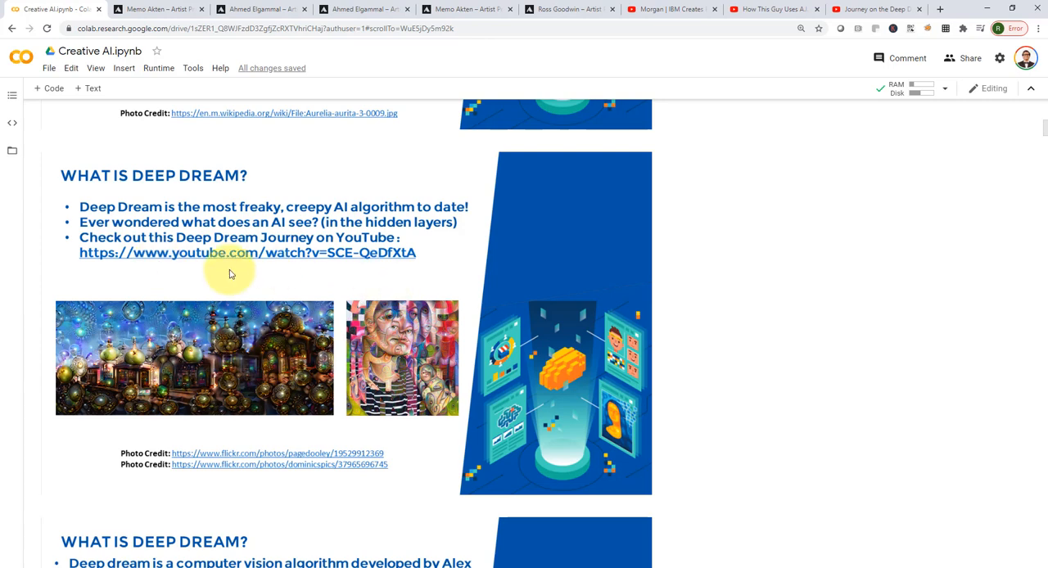
{"action": "mouse_move", "coordinate": [123, 292]}
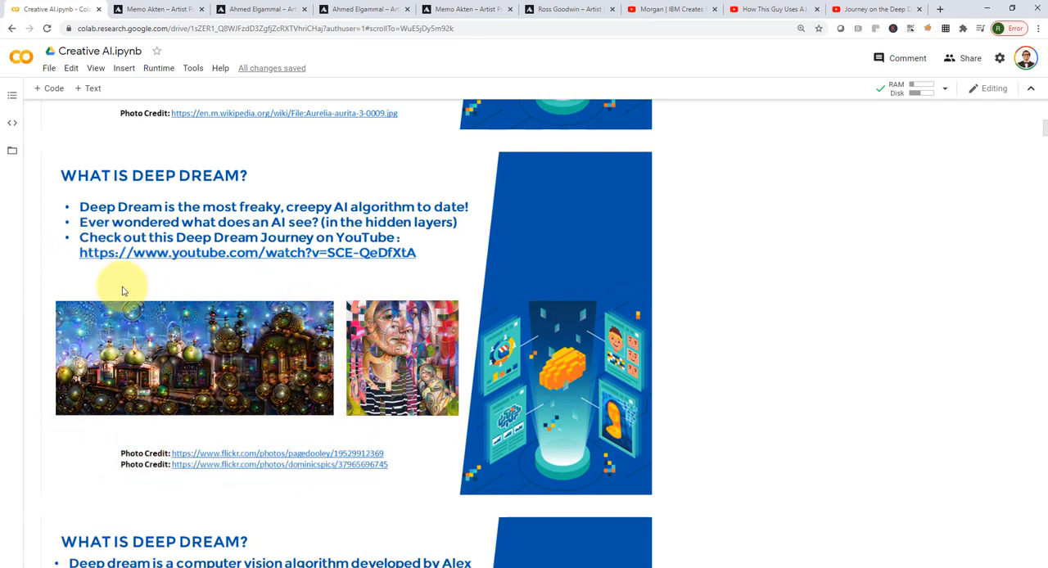
{"action": "mouse_move", "coordinate": [336, 385]}
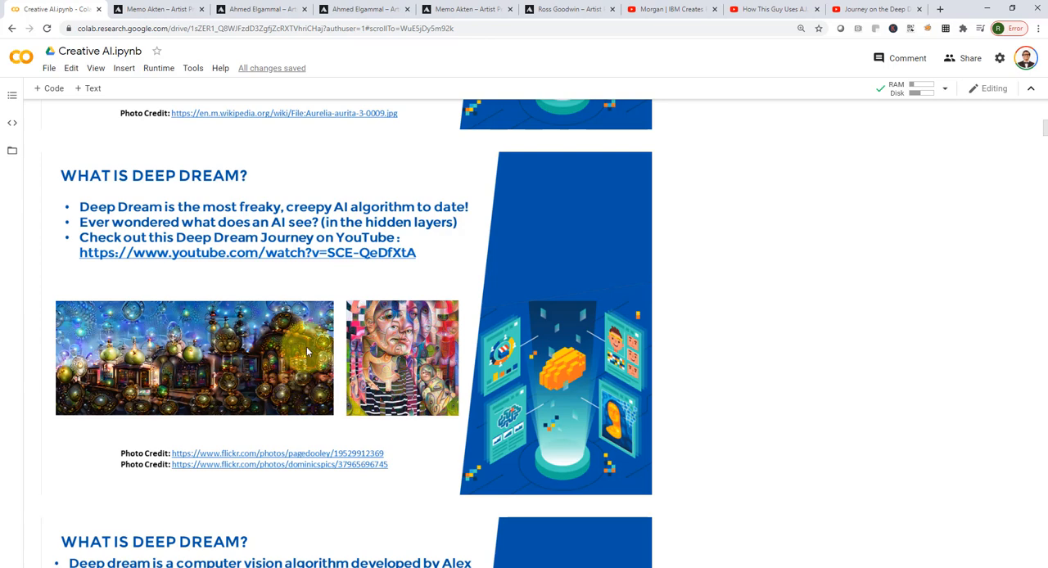
{"action": "mouse_move", "coordinate": [684, 360]}
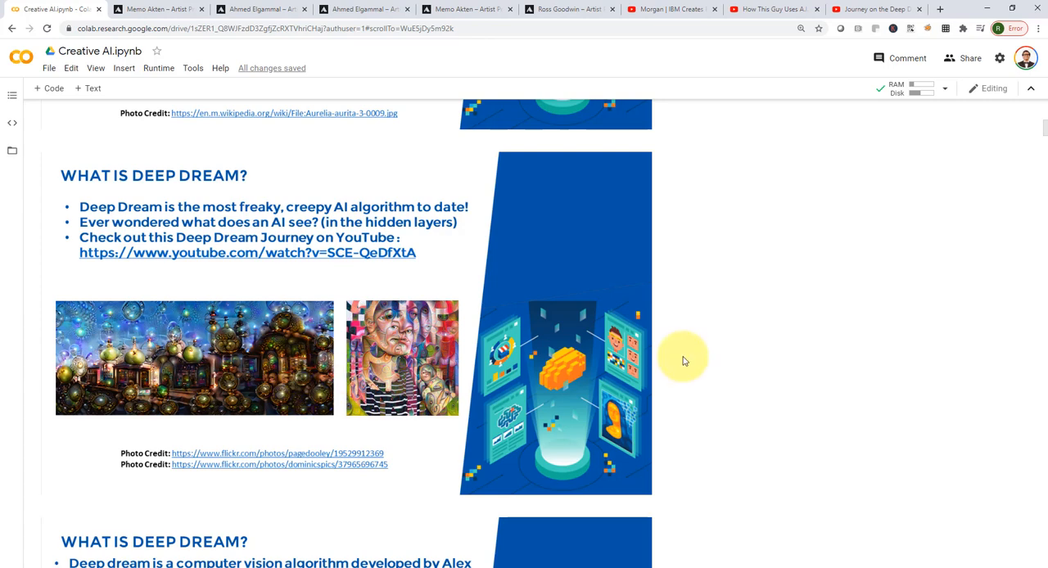
{"action": "mouse_move", "coordinate": [491, 315]}
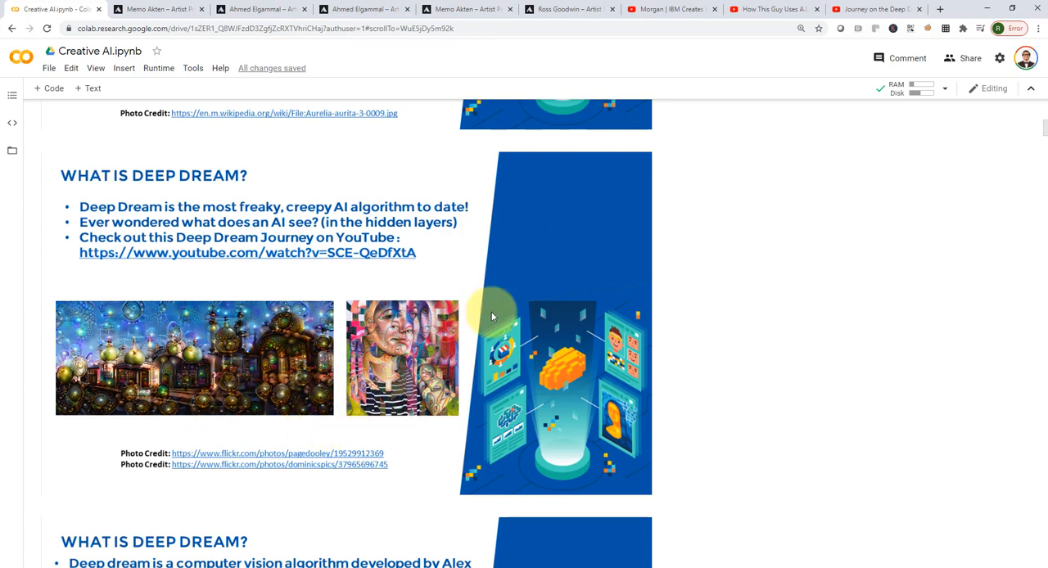
{"action": "mouse_move", "coordinate": [154, 291]}
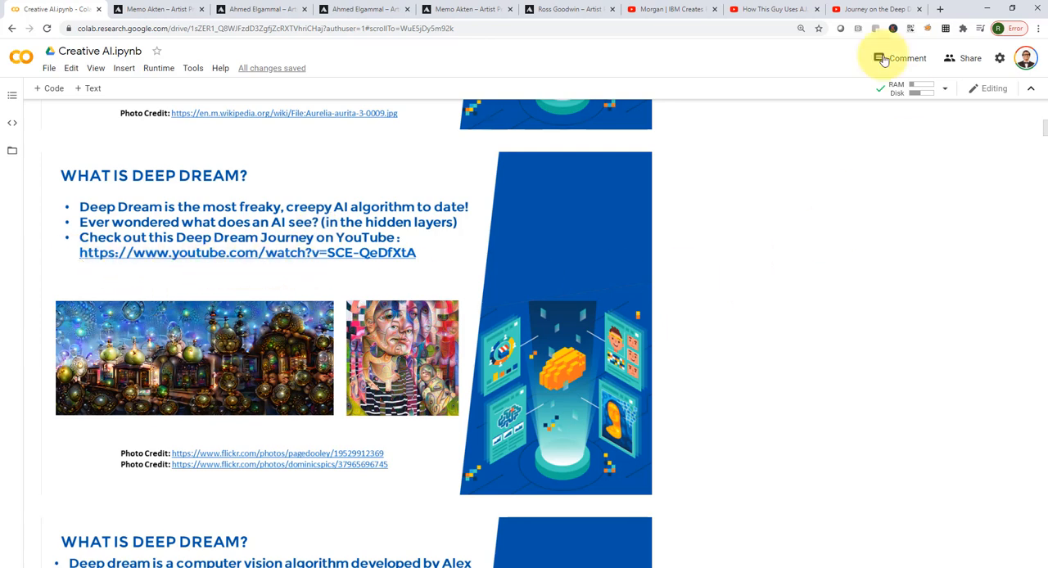
{"action": "mouse_move", "coordinate": [876, 9]}
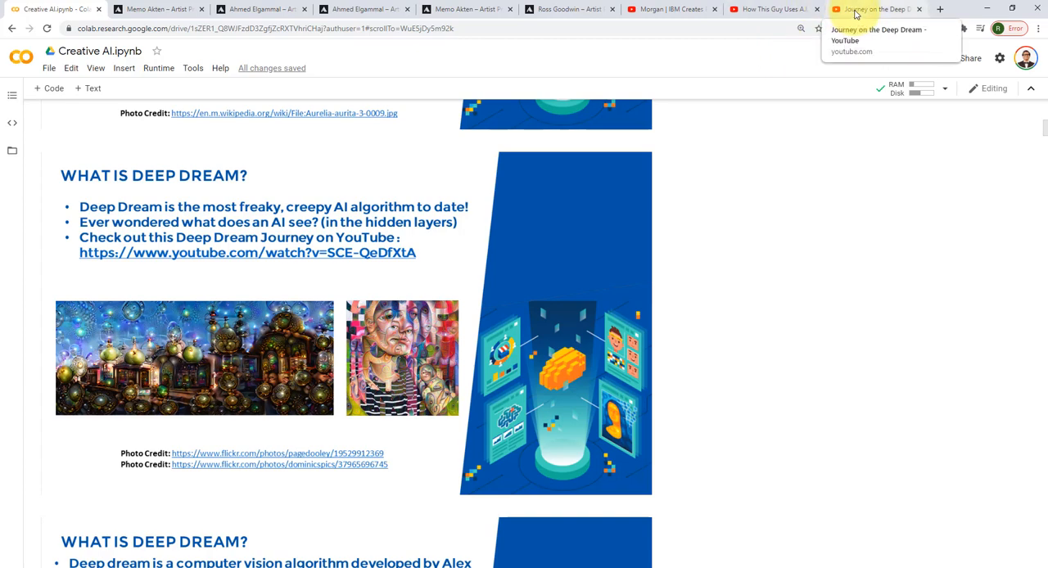
{"action": "mouse_move", "coordinate": [869, 12]}
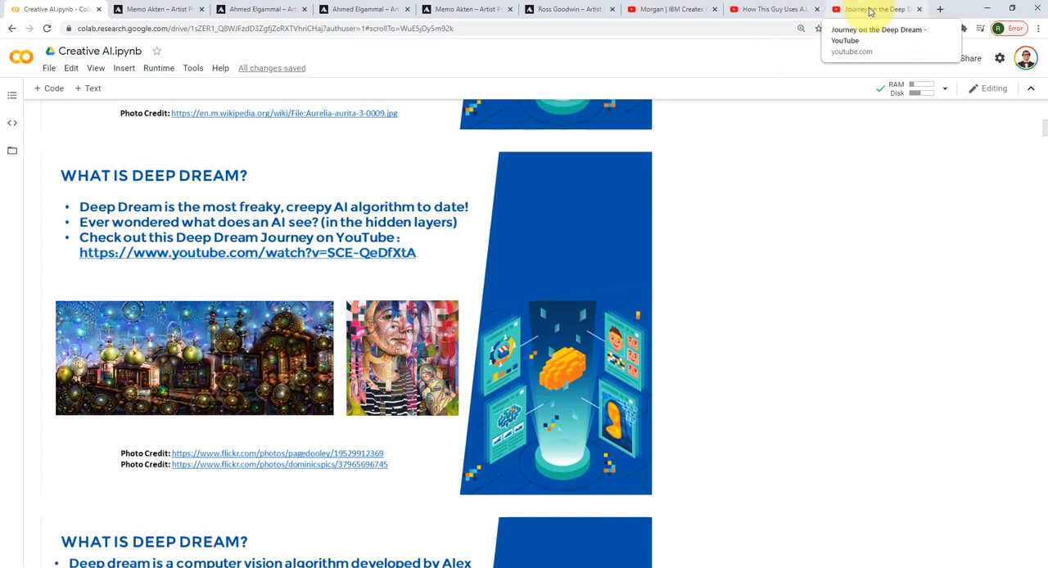
{"action": "left_click", "coordinate": [875, 10]}
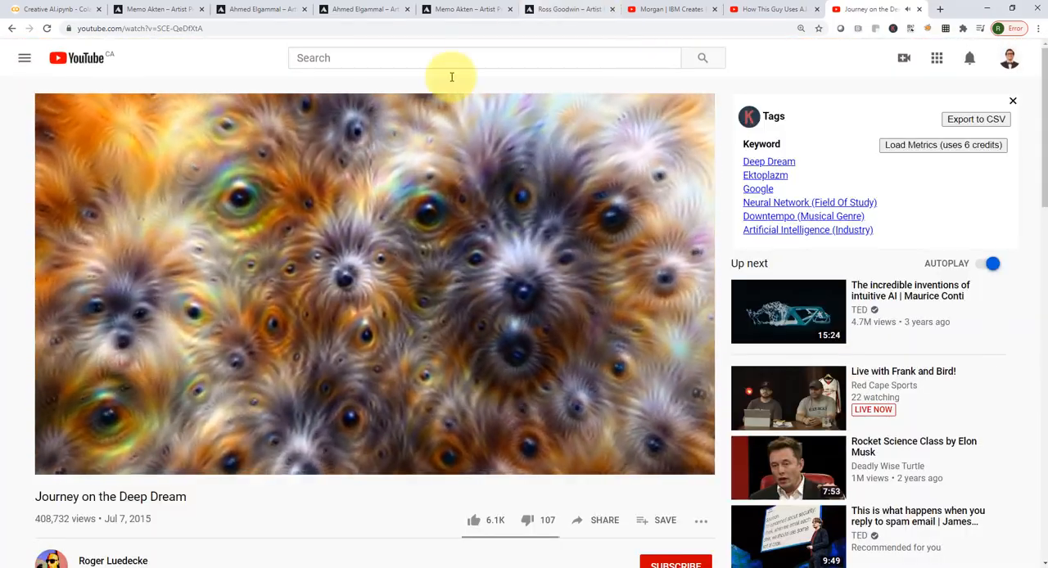
{"action": "left_click", "coordinate": [50, 9]}
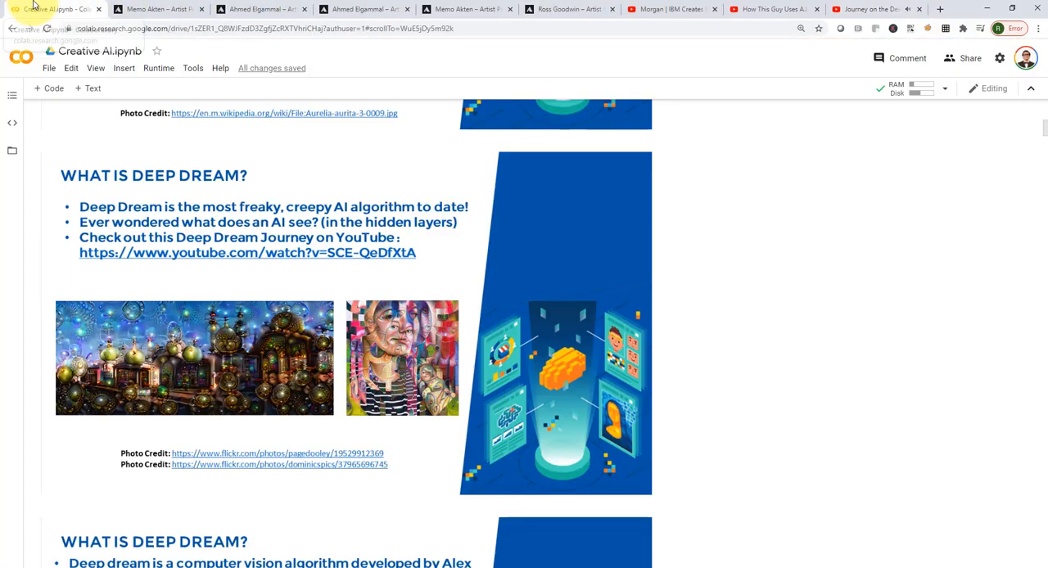
{"action": "mouse_move", "coordinate": [586, 308]}
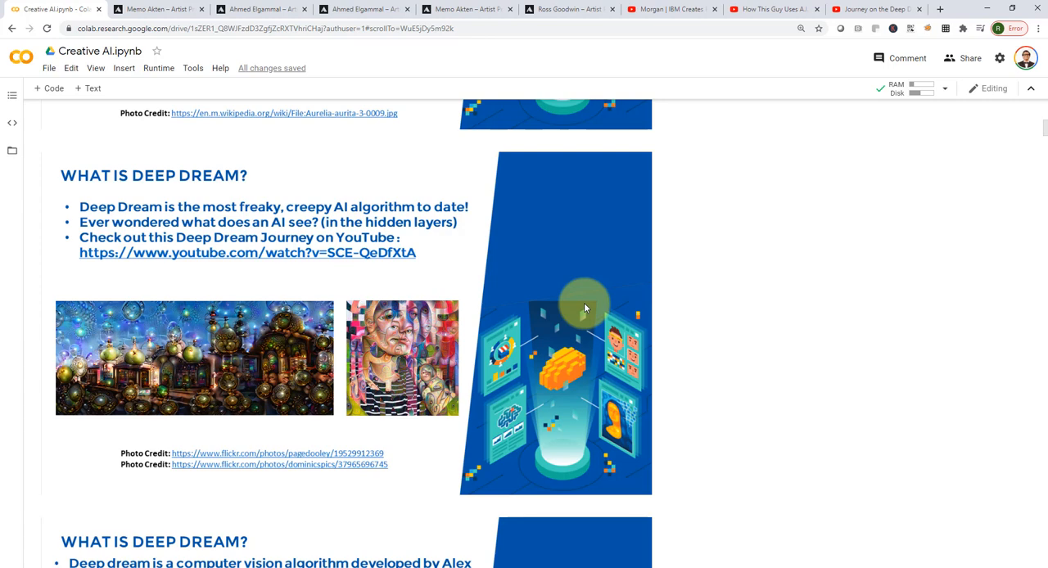
{"action": "mouse_move", "coordinate": [547, 347]}
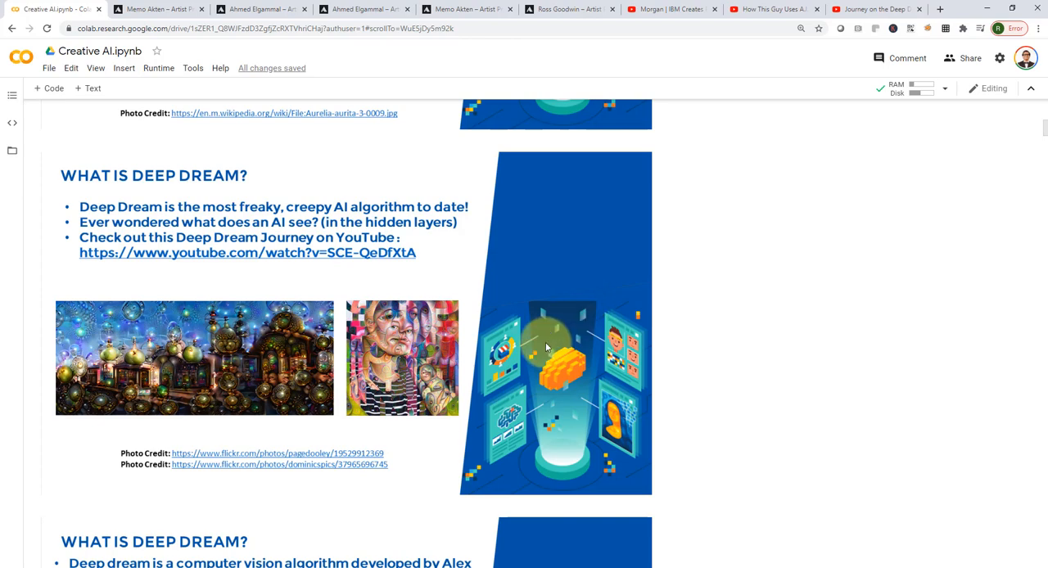
{"action": "mouse_move", "coordinate": [381, 406]}
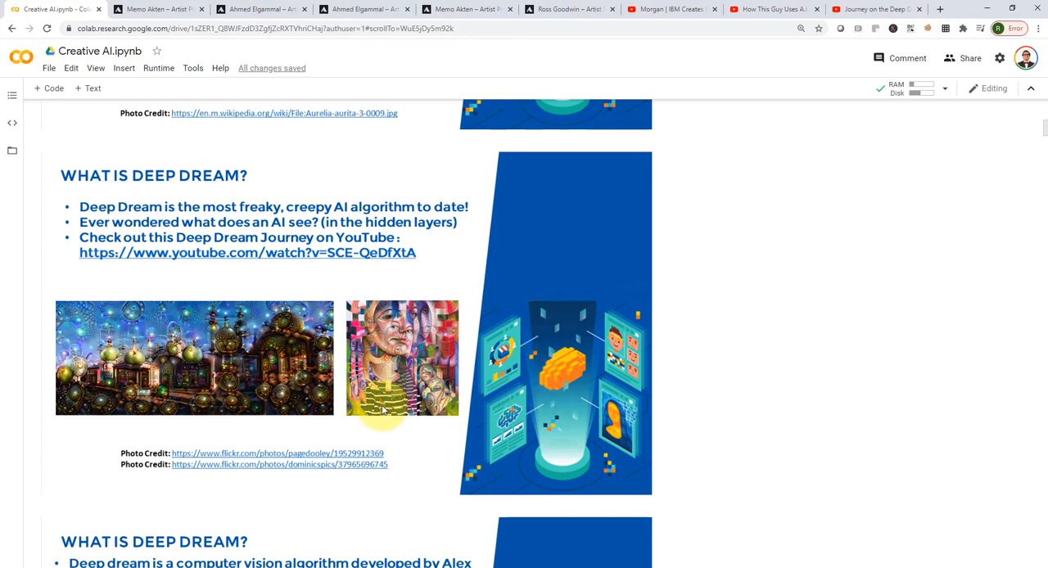
{"action": "scroll", "scroll_direction": "down", "scroll_amount": 3}
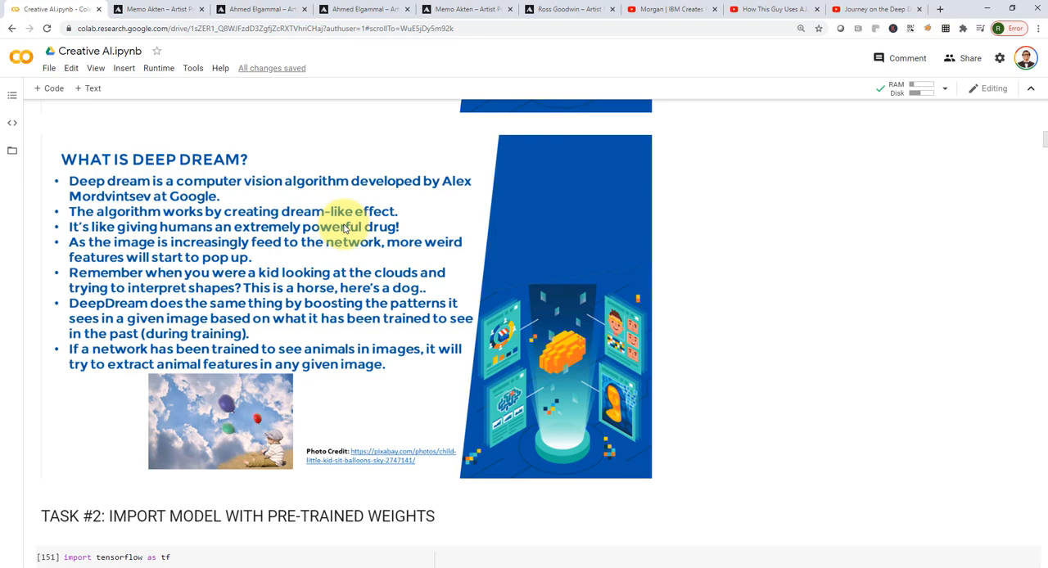
{"action": "mouse_move", "coordinate": [393, 249]}
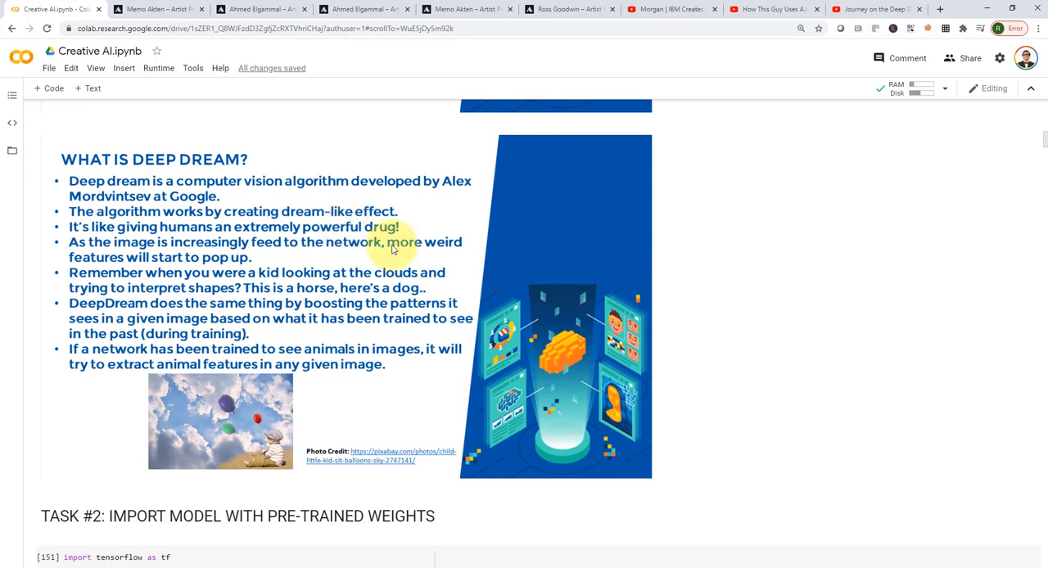
{"action": "mouse_move", "coordinate": [468, 180]}
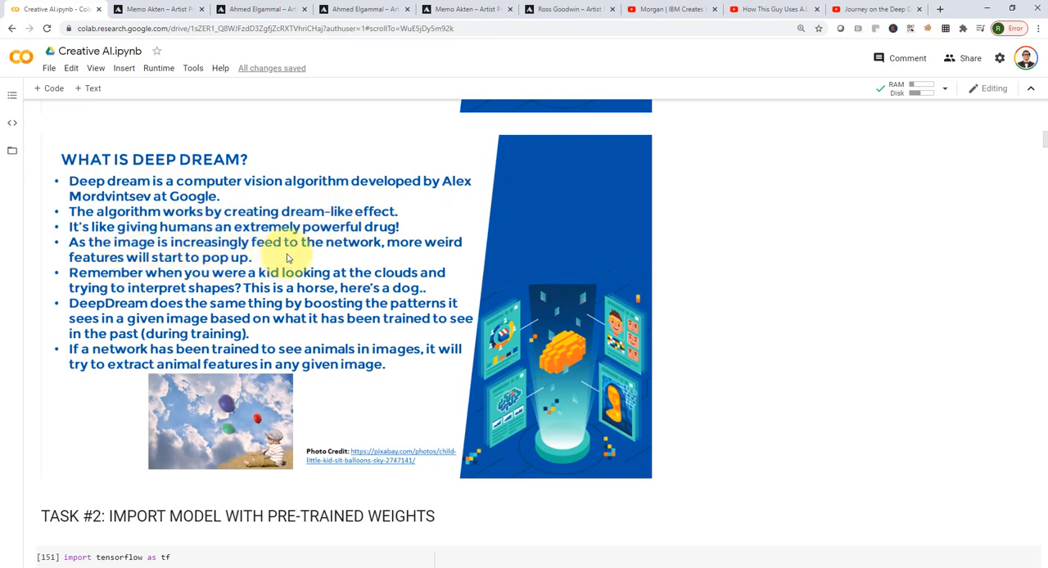
{"action": "mouse_move", "coordinate": [328, 262]}
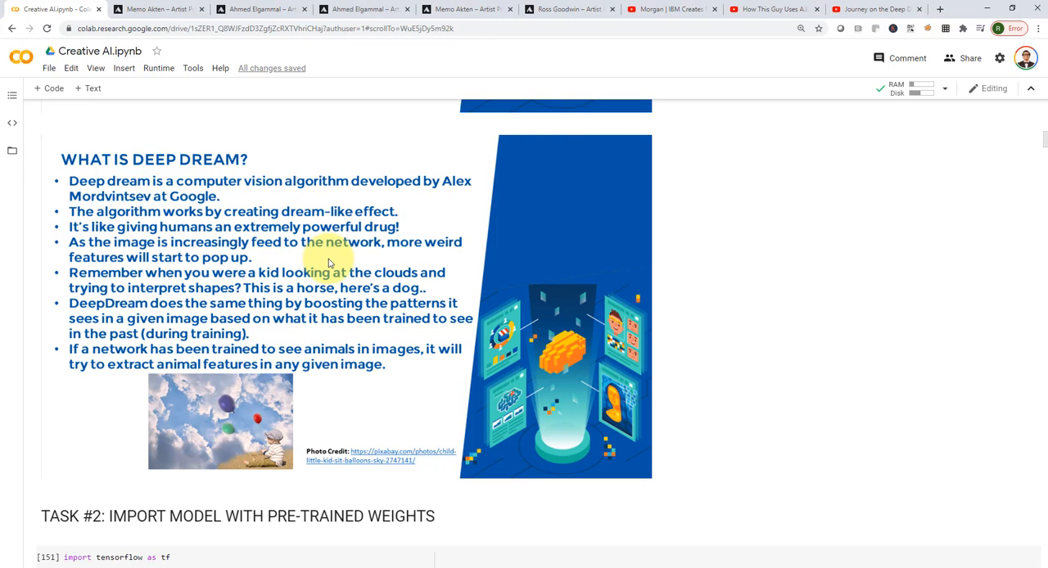
{"action": "mouse_move", "coordinate": [315, 281]}
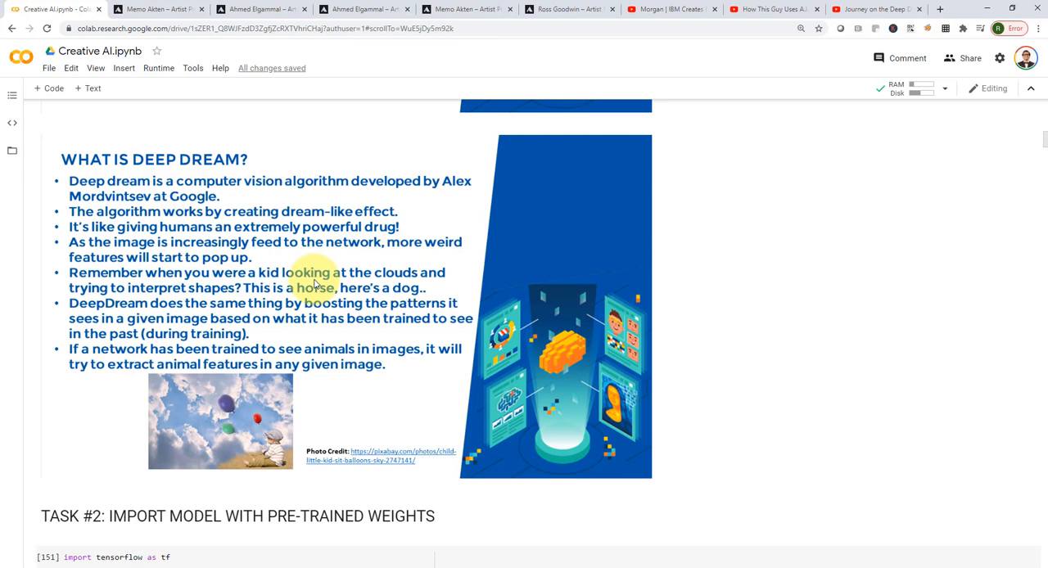
{"action": "mouse_move", "coordinate": [294, 472]}
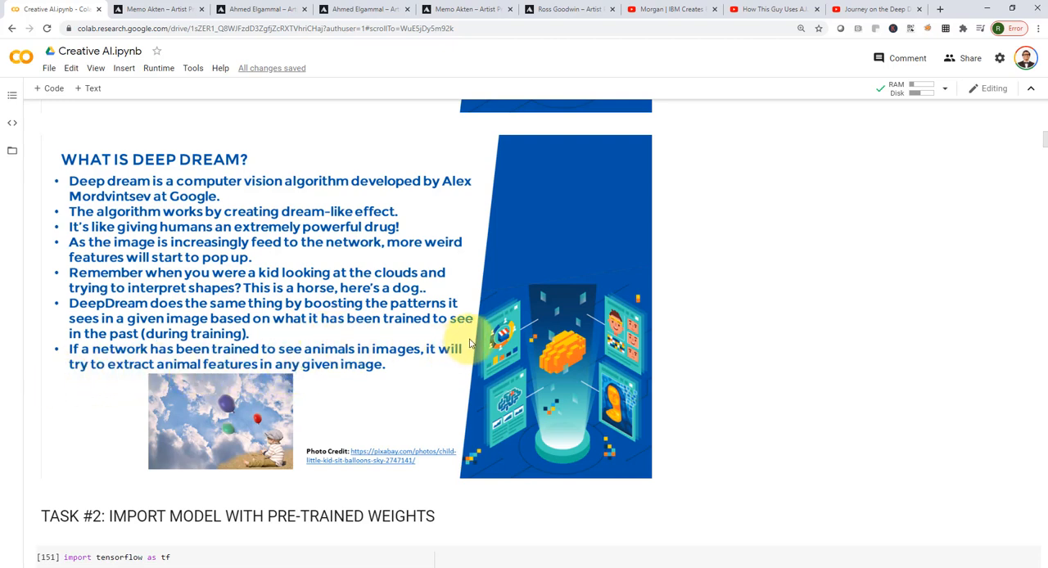
{"action": "mouse_move", "coordinate": [318, 409]}
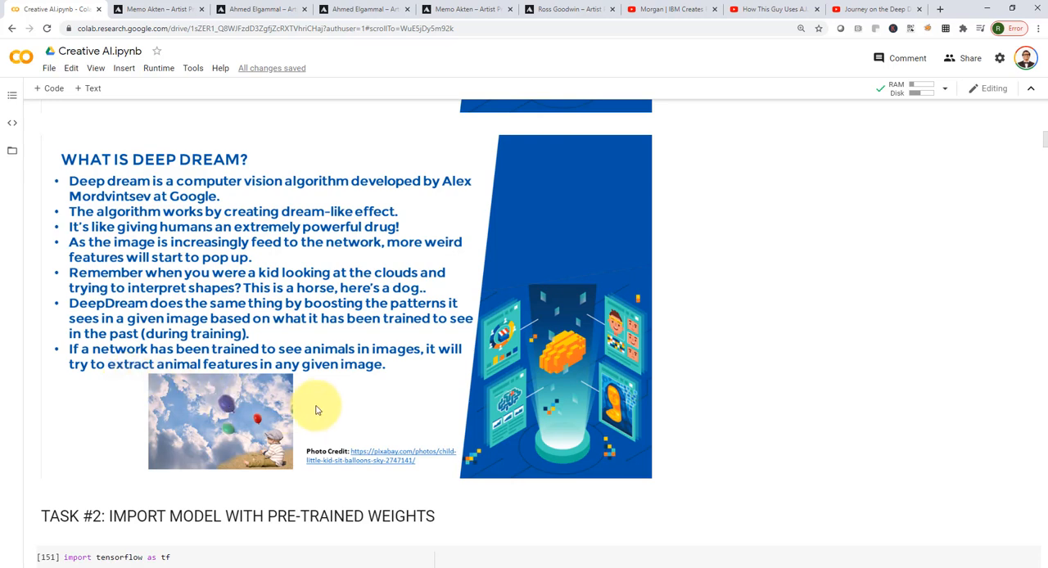
{"action": "mouse_move", "coordinate": [309, 386]}
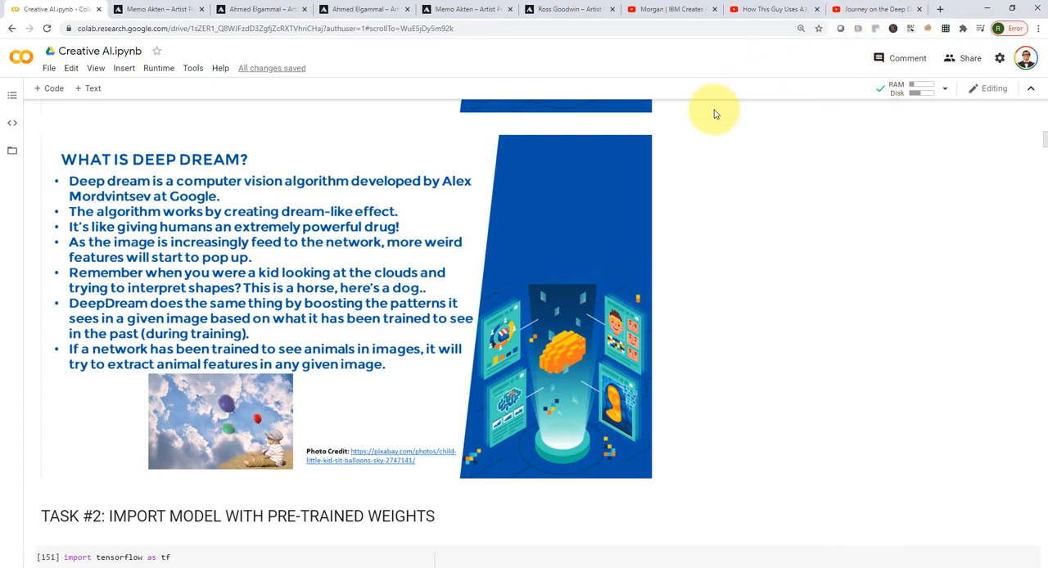
{"action": "mouse_move", "coordinate": [308, 342]}
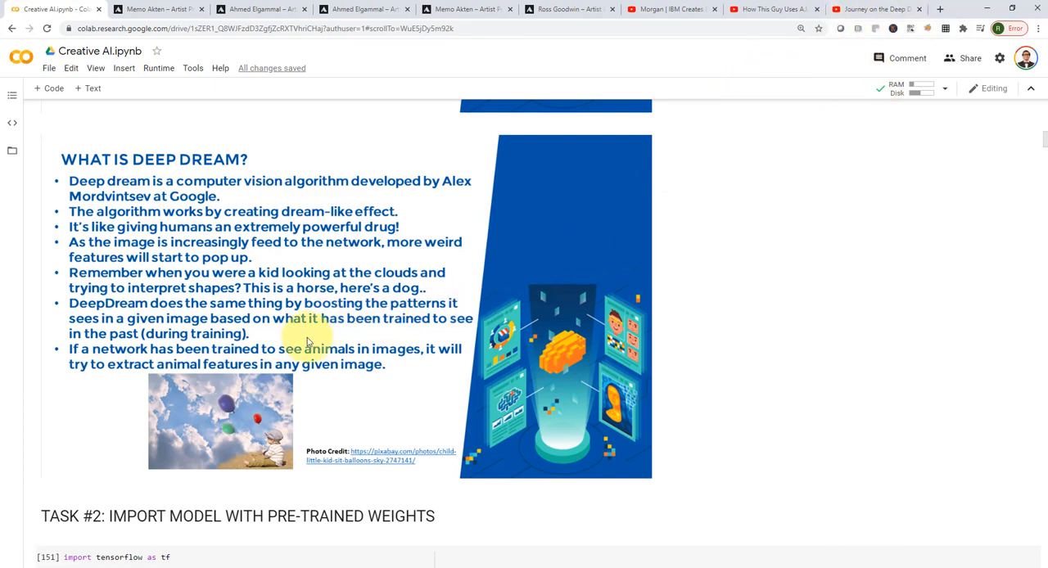
Scroll the notebook back to the first 'What is Deep Dream?' slide with its images.
{"action": "scroll", "scroll_direction": "up", "scroll_amount": 3}
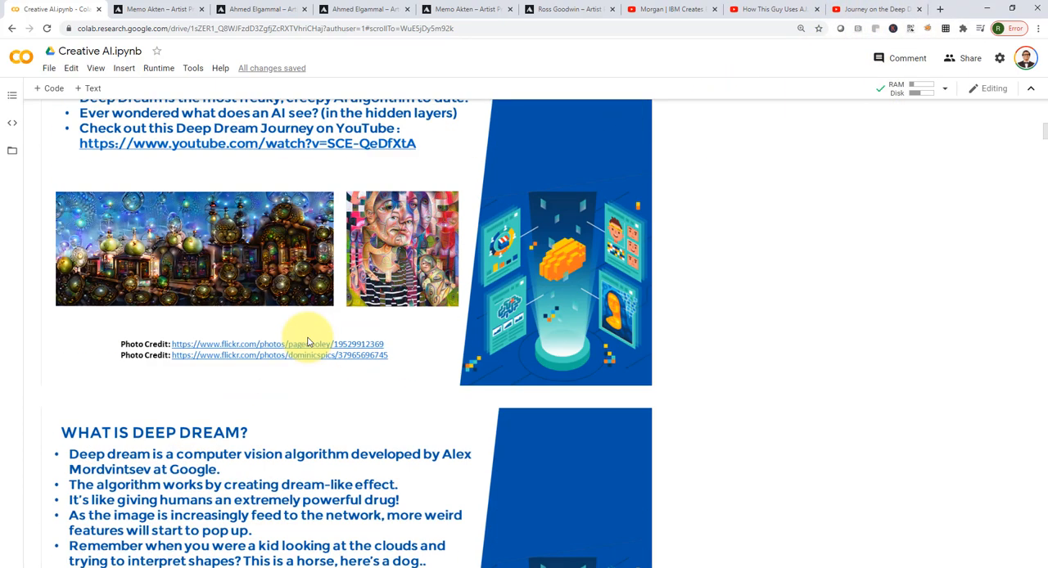
Scroll down past the slides to the Task #2 TensorFlow and library import cells.
{"action": "scroll", "scroll_direction": "up", "scroll_amount": 3}
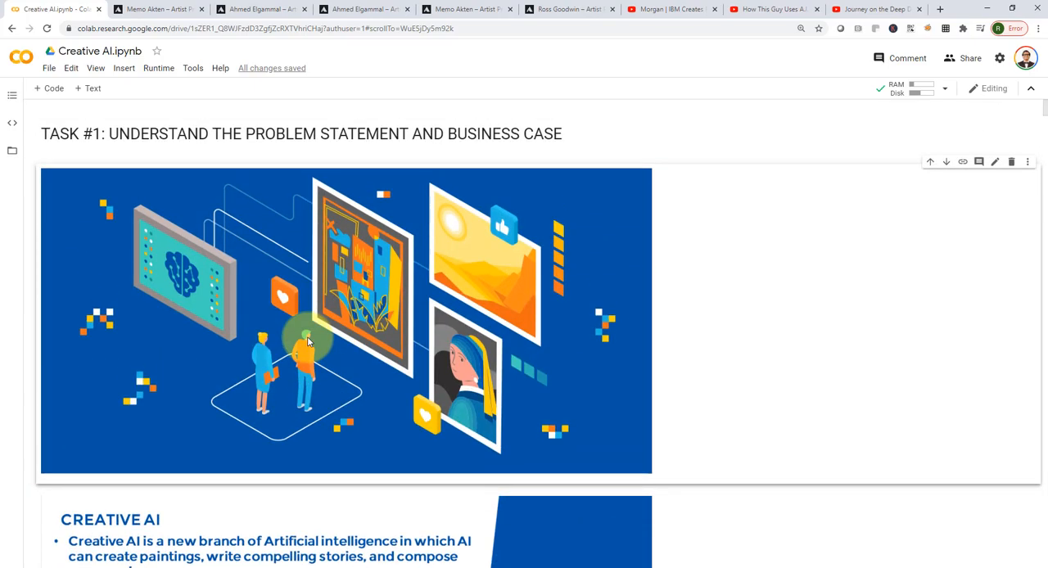
{"action": "scroll", "scroll_direction": "down", "scroll_amount": 3}
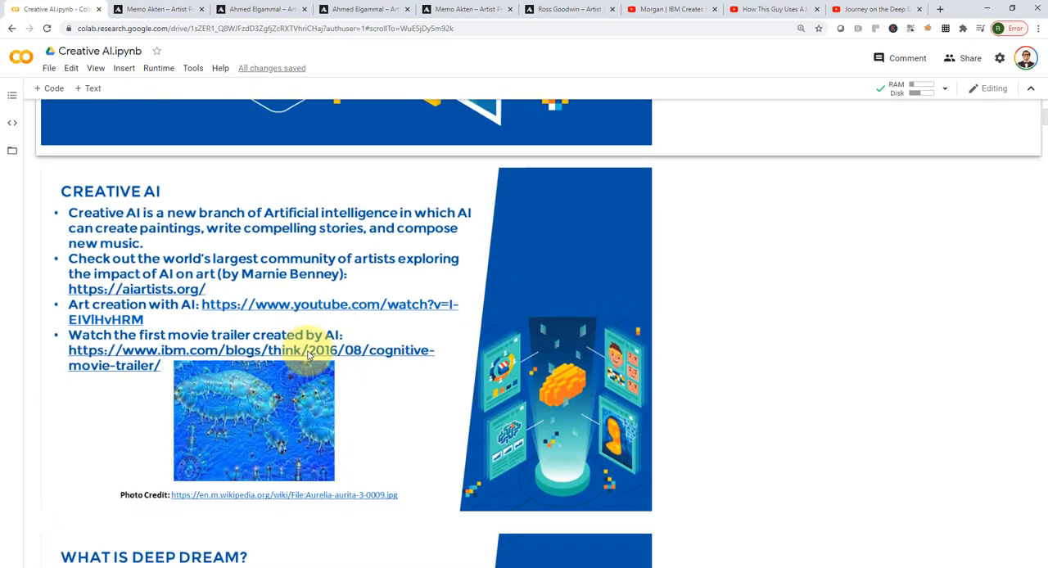
{"action": "scroll", "scroll_direction": "down", "scroll_amount": 3}
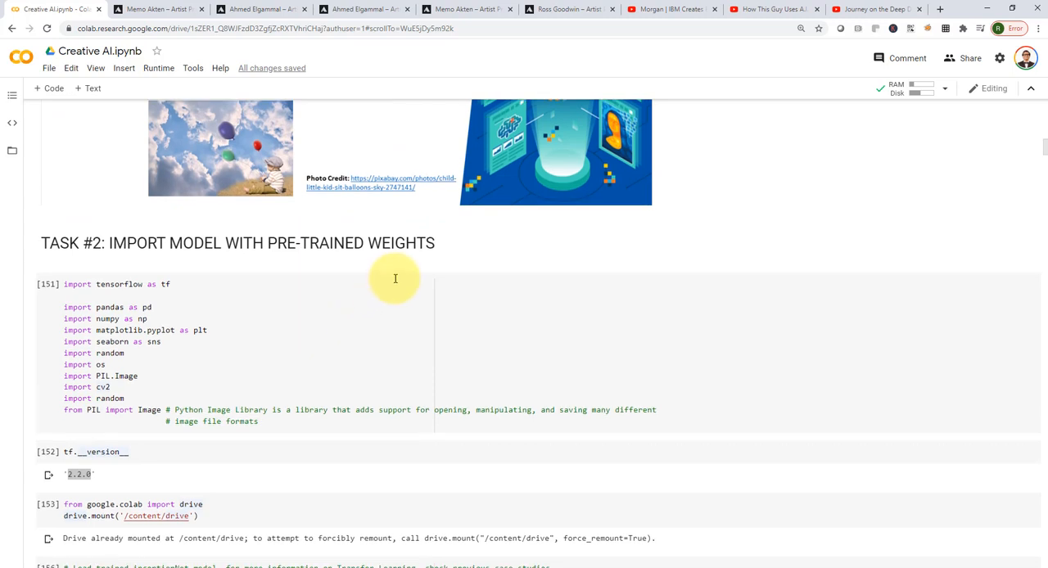
{"action": "mouse_move", "coordinate": [397, 281]}
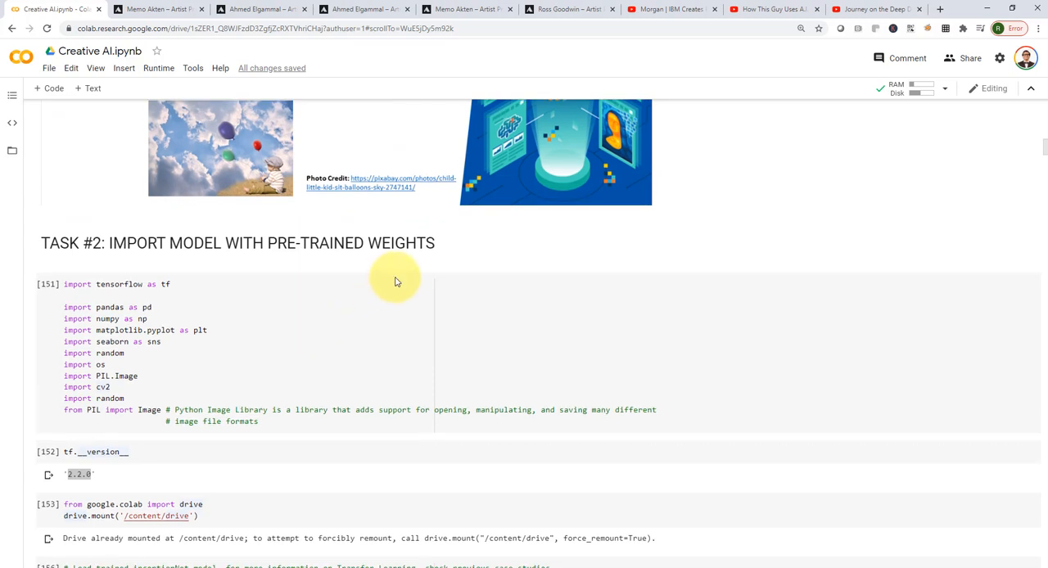